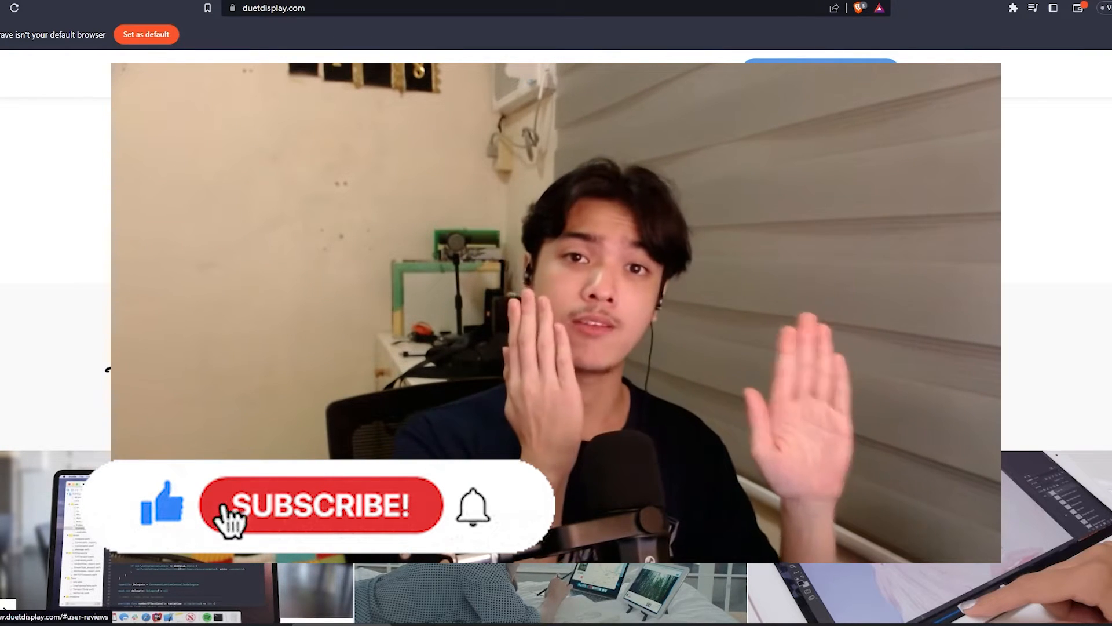
Leave the YouTube tutorial and return to the duetdisplay.com homepage tab.
click(321, 505)
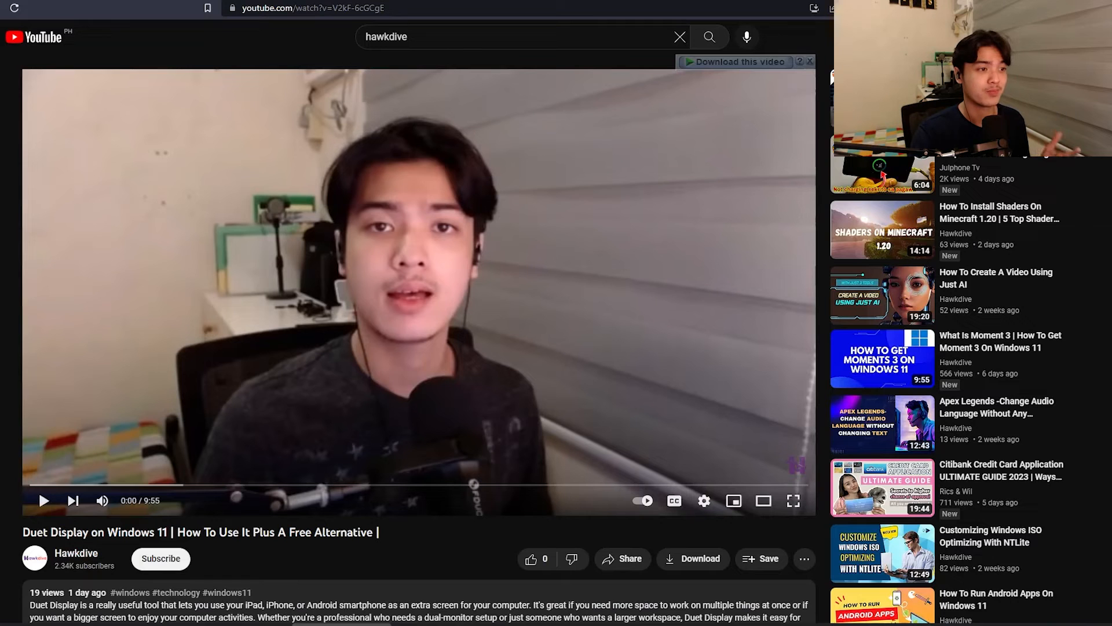
drag(156, 531, 380, 531)
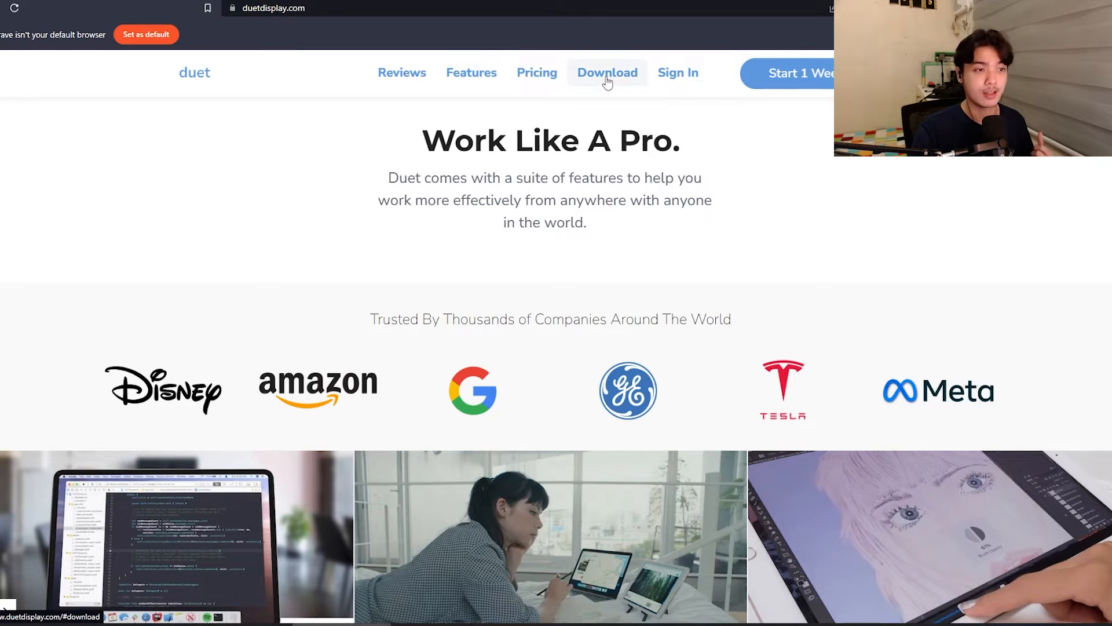
Go to the site's Download section and scroll through desktop and mobile download options.
click(606, 73)
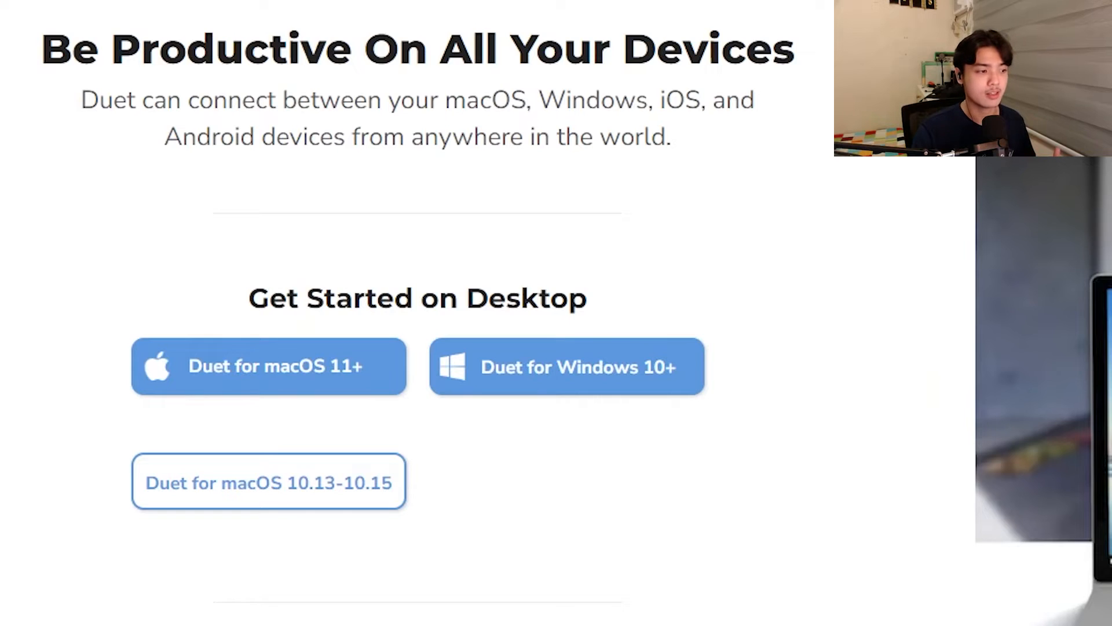
mouse_move(621, 385)
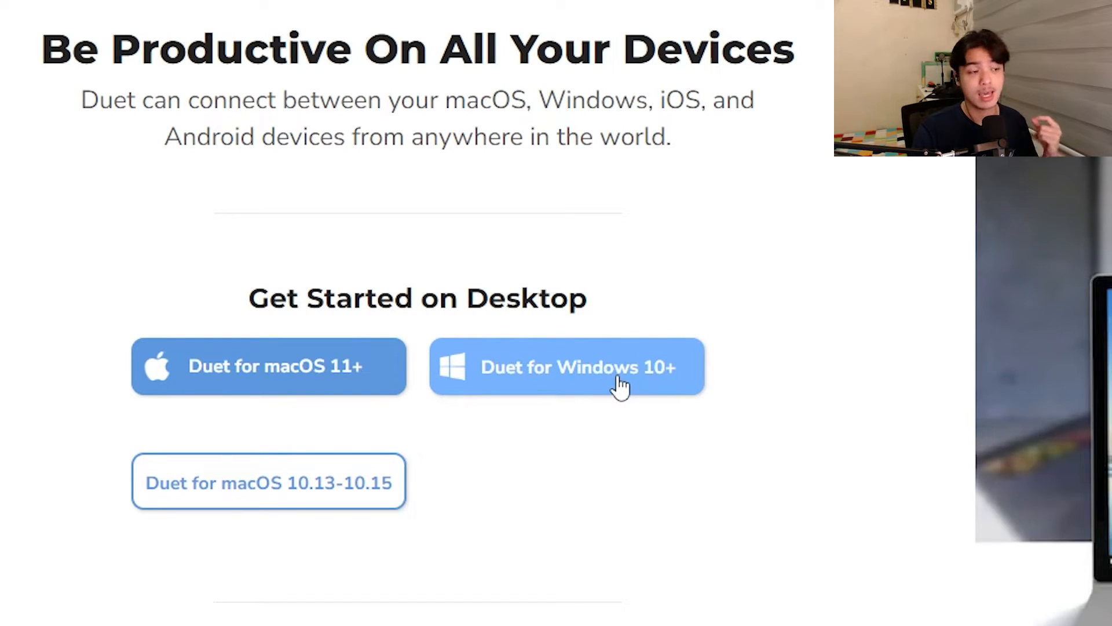
mouse_move(420, 436)
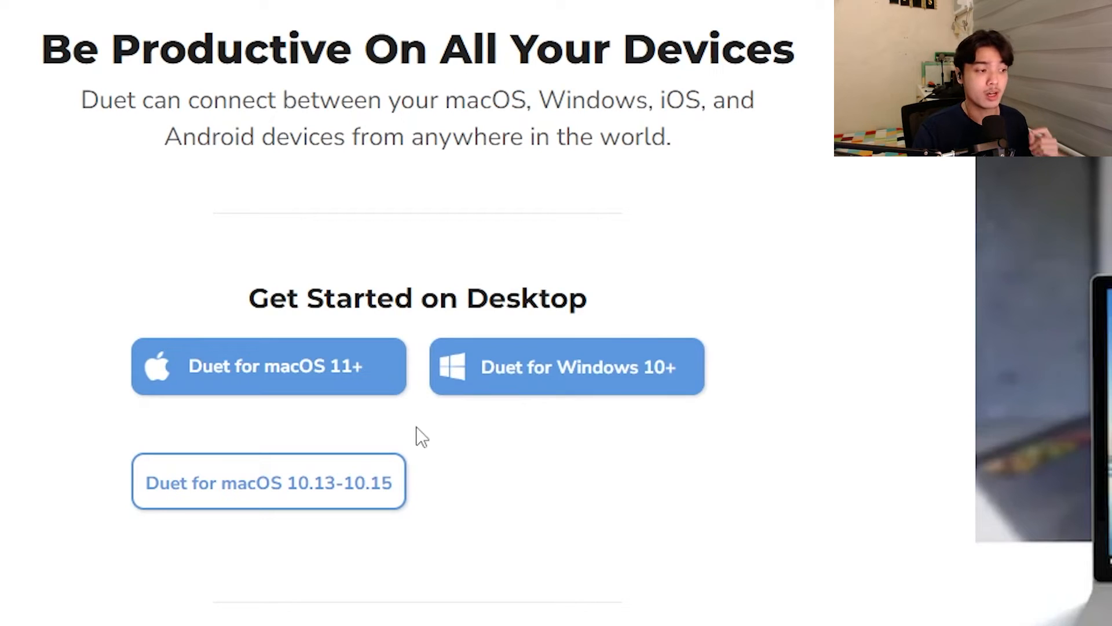
mouse_move(326, 509)
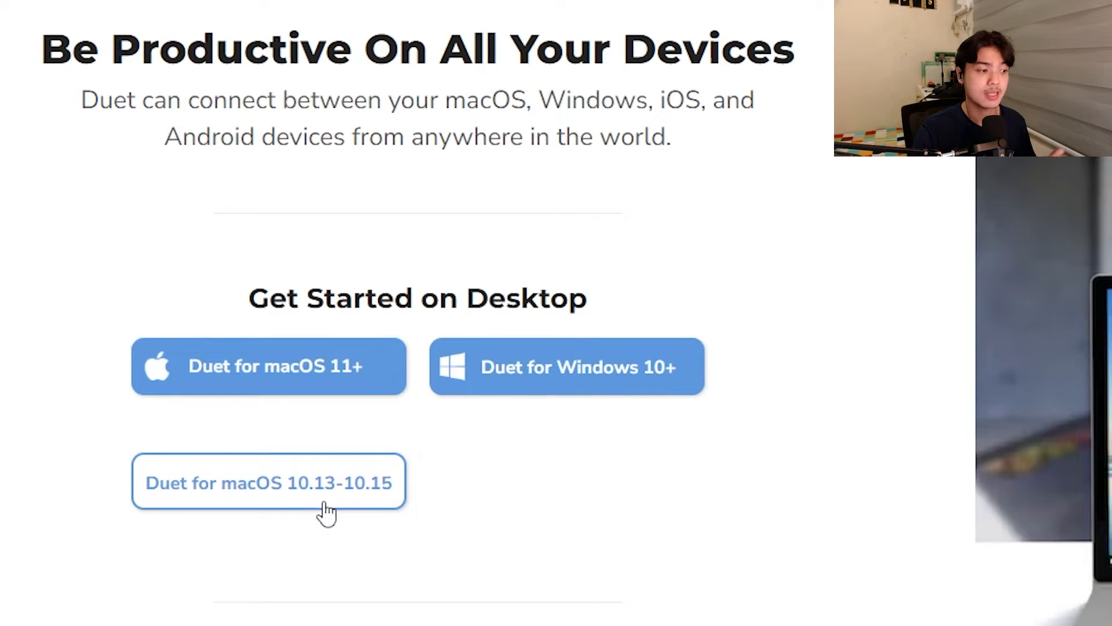
mouse_move(621, 525)
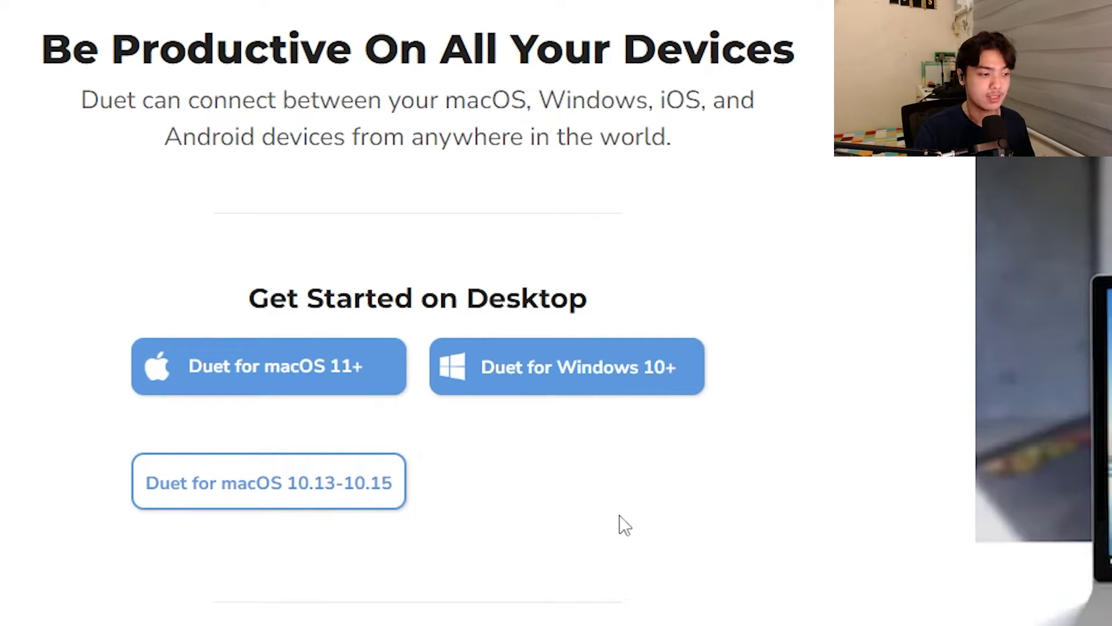
scroll(down, 3)
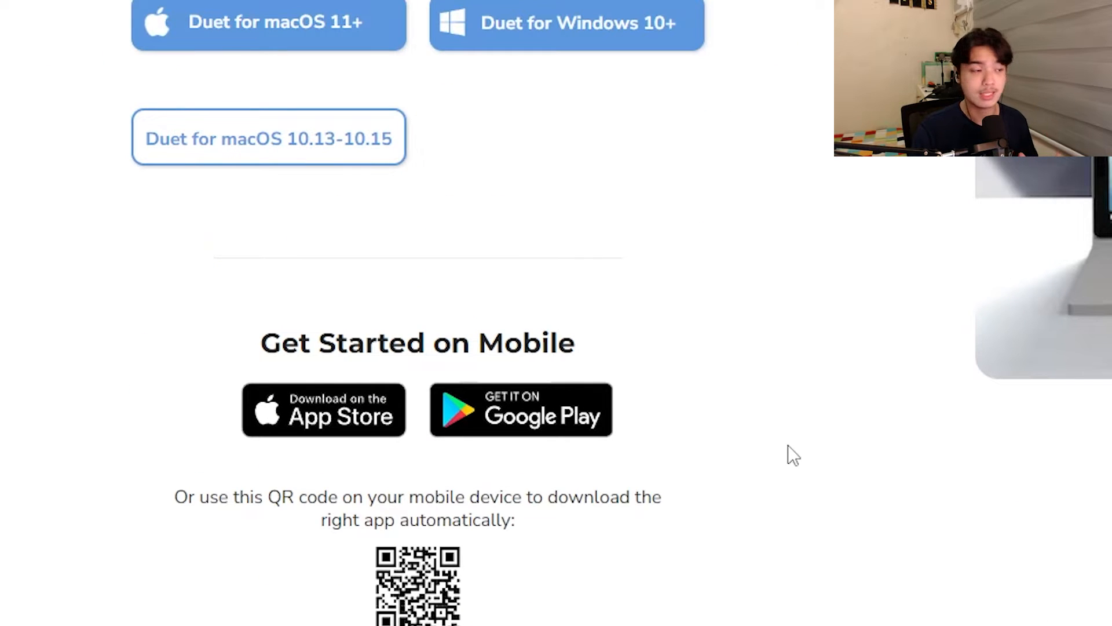
mouse_move(474, 433)
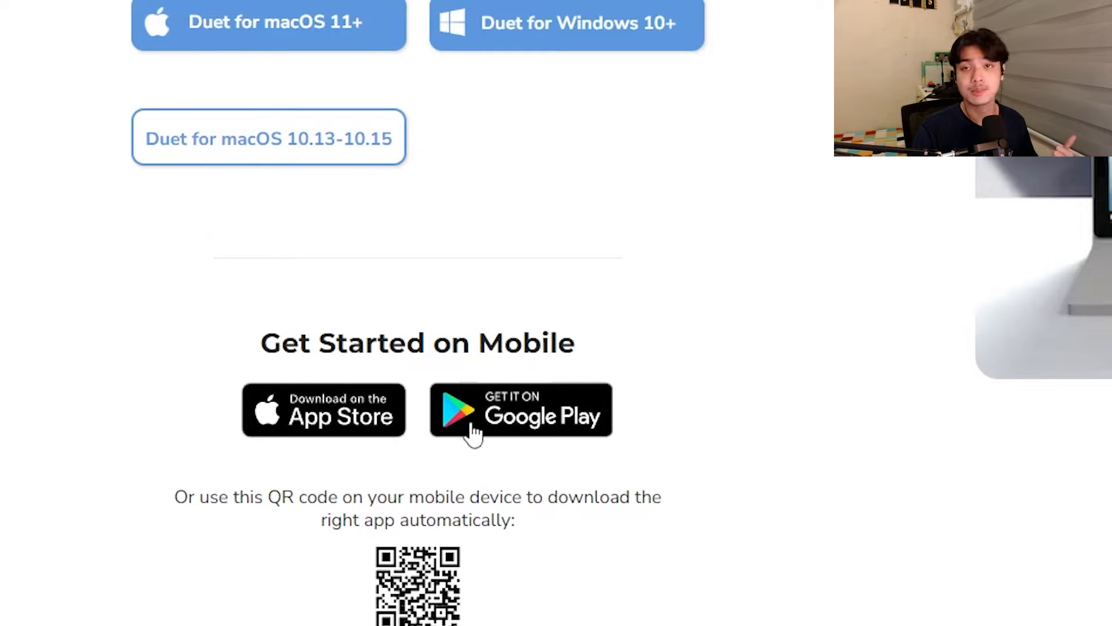
scroll(down, 3)
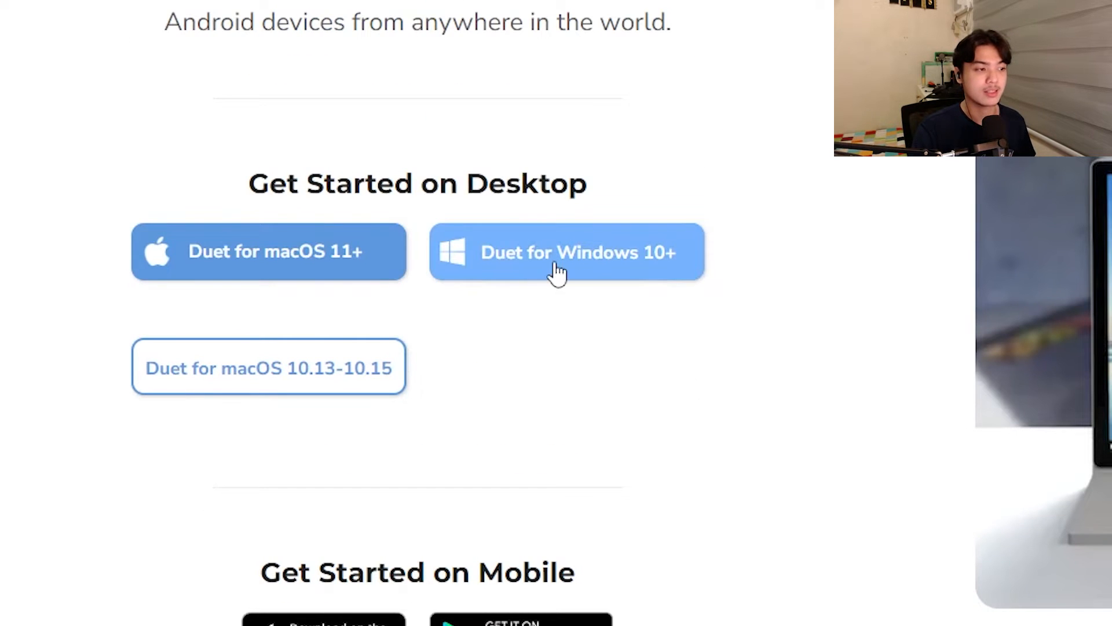
Download Duet for Windows 10+ and run the downloaded setup file.
click(566, 252)
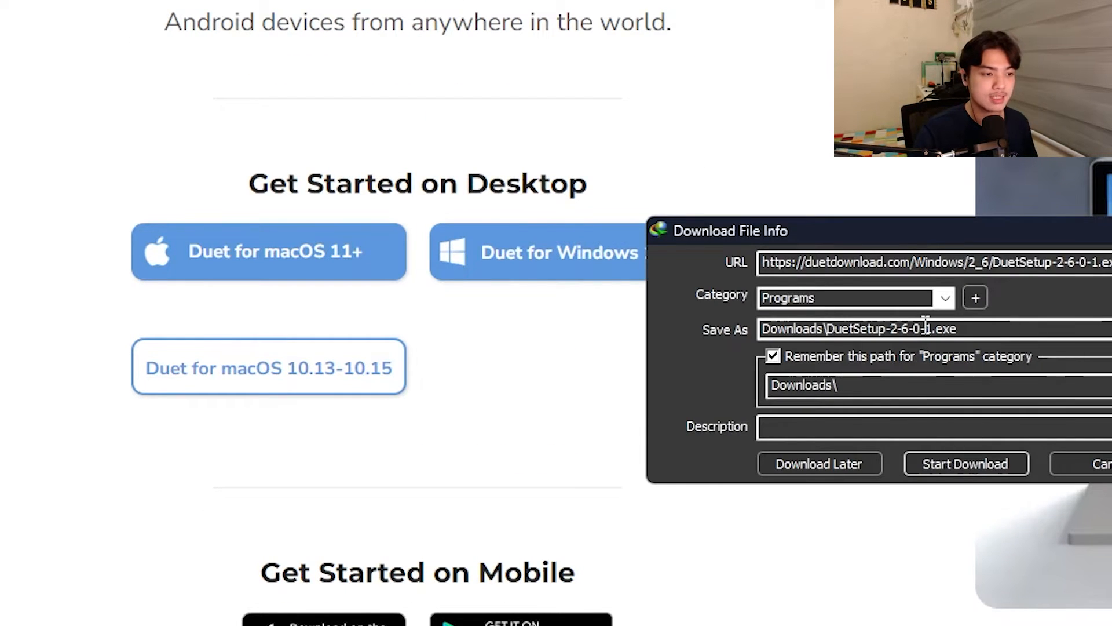
click(966, 464)
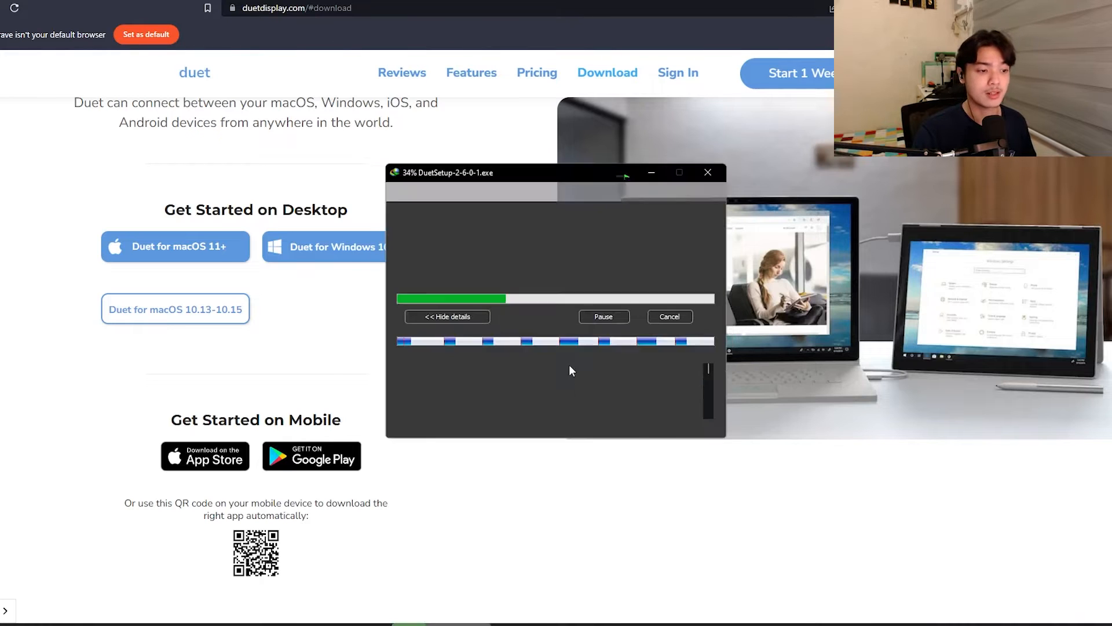
click(707, 172)
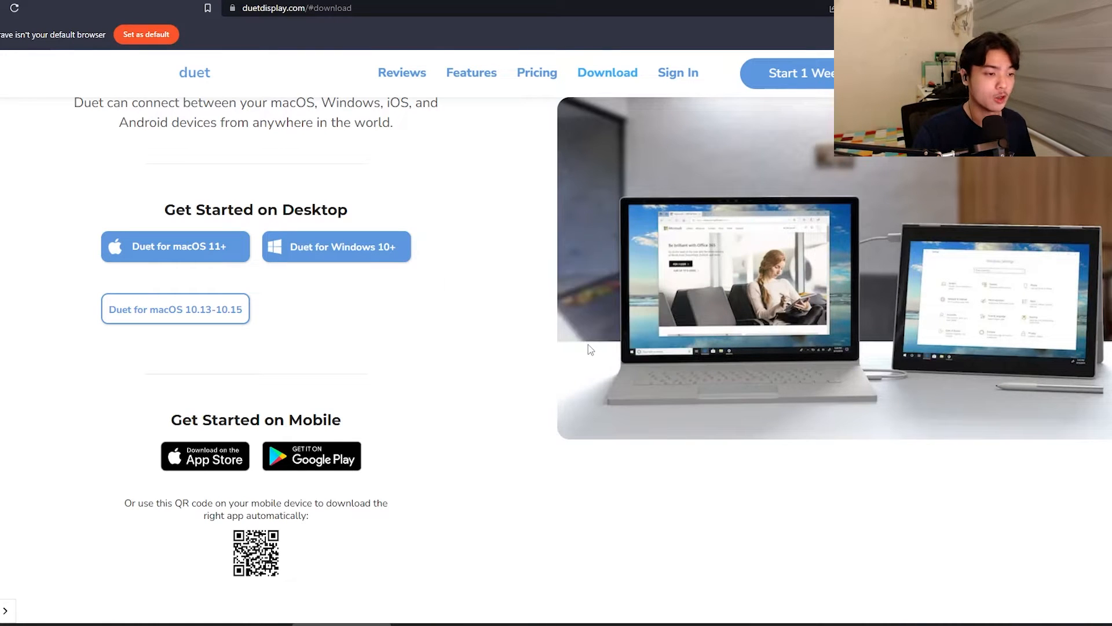
mouse_move(556, 315)
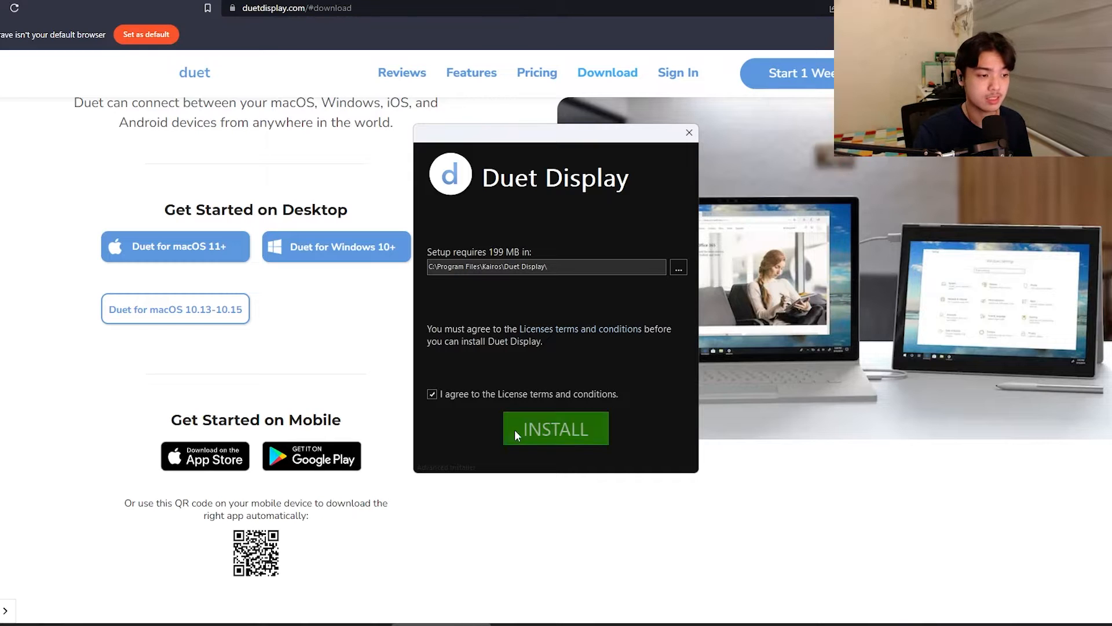
Install Duet Display and finish the installer after success.
click(556, 429)
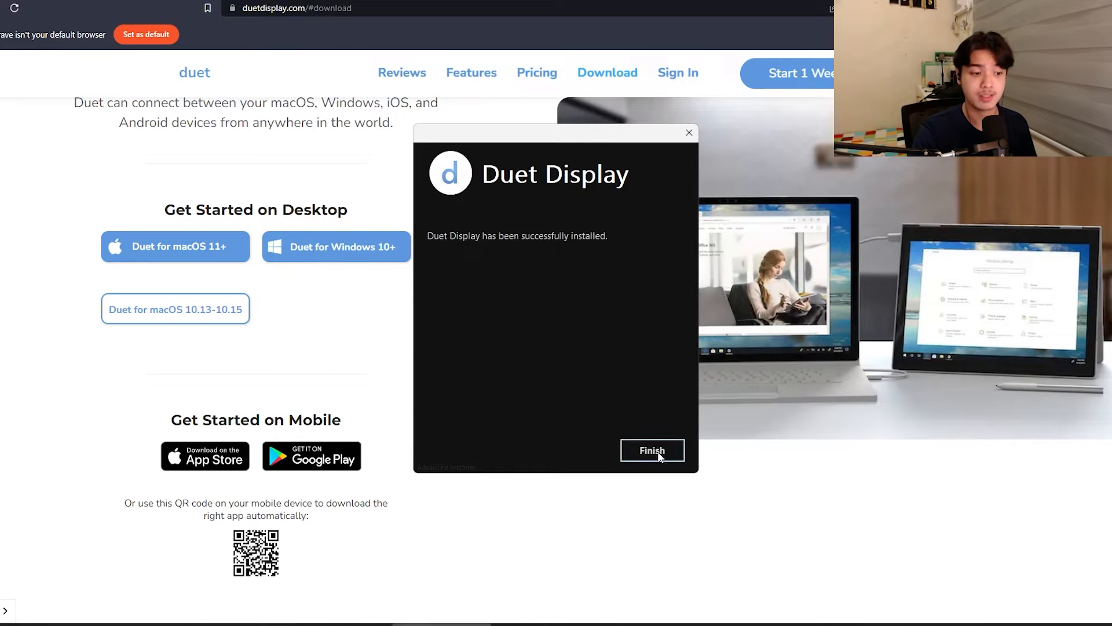
click(651, 450)
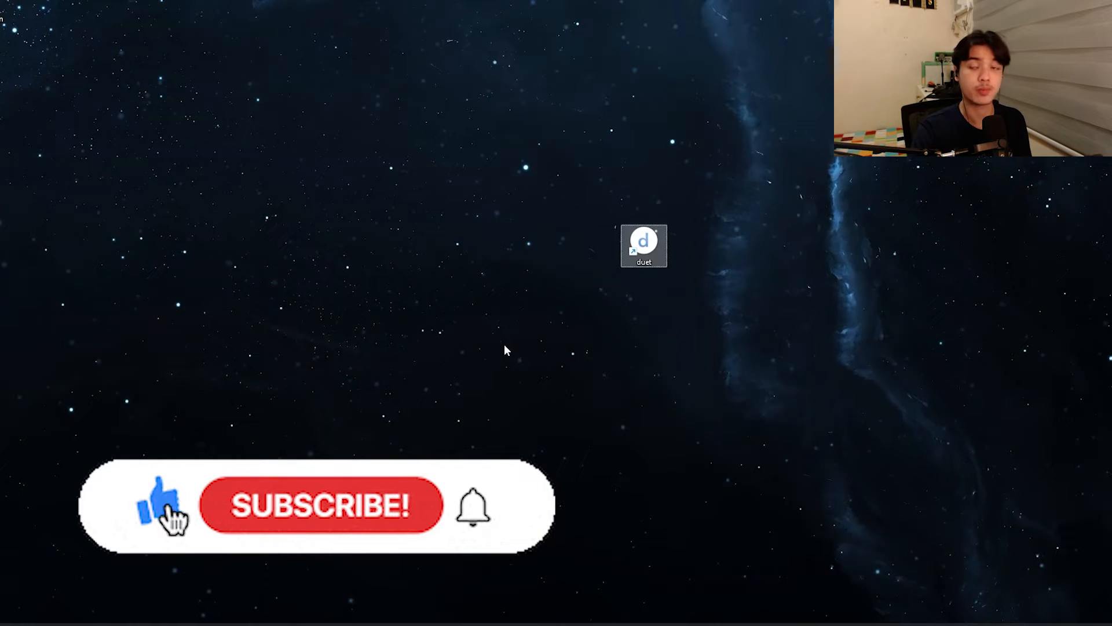
mouse_move(284, 518)
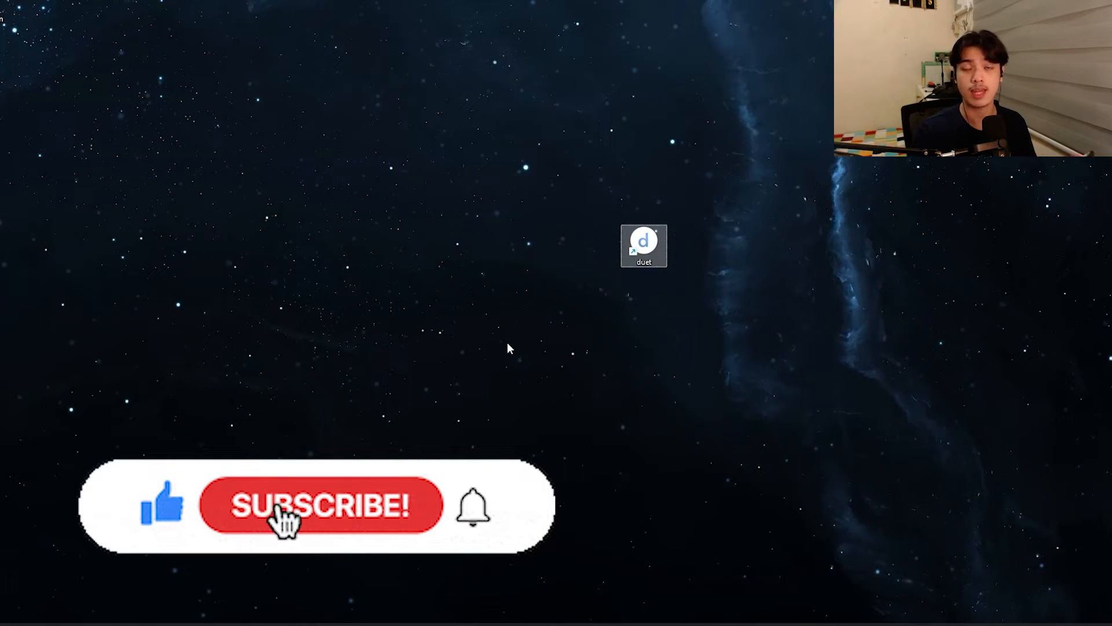
click(323, 506)
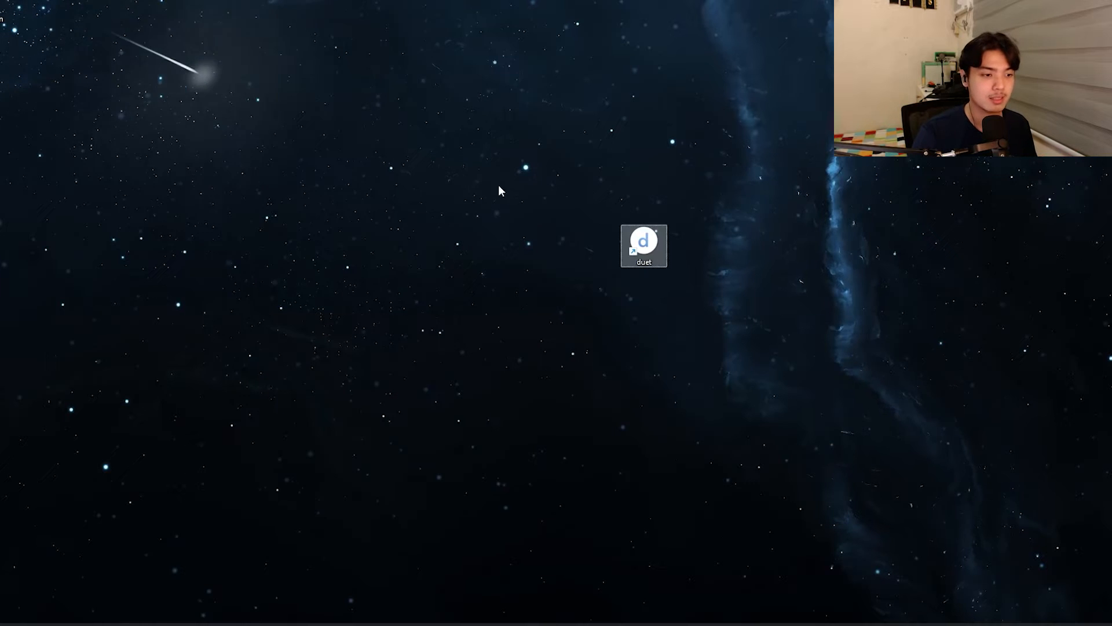
Launch Duet Display, answer the diagnostics and firewall prompts, and start signing in.
double_click(643, 243)
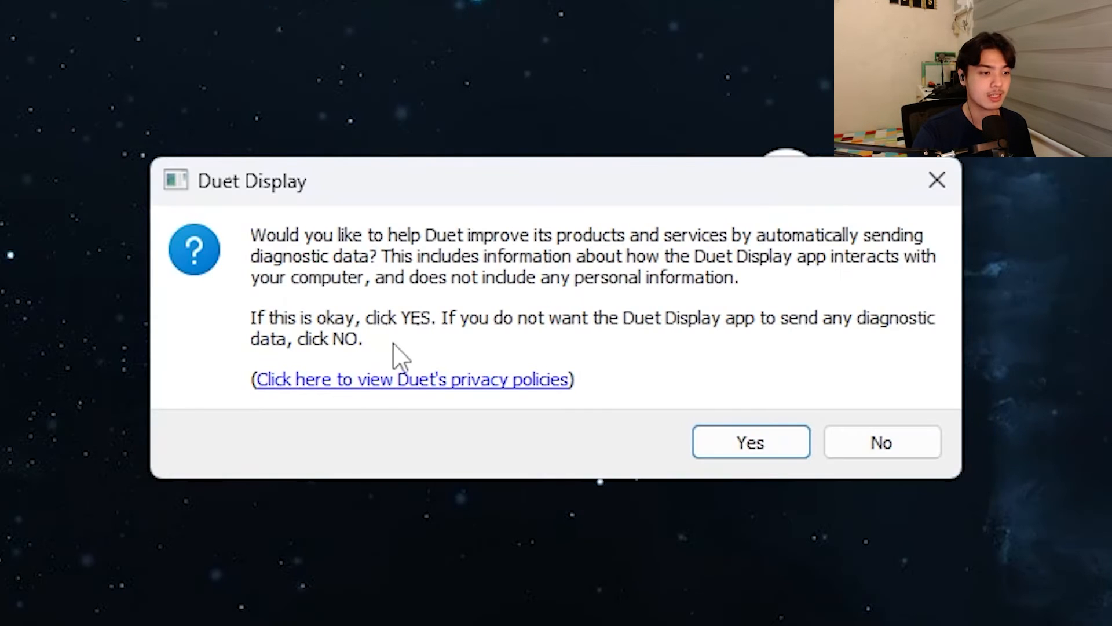
click(750, 442)
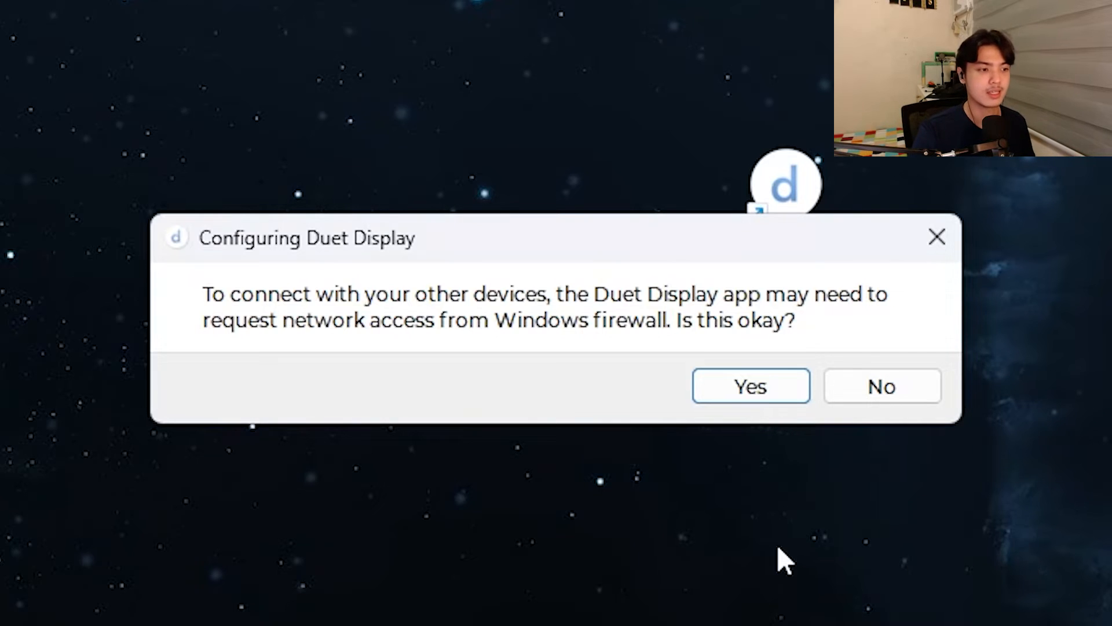
mouse_move(653, 322)
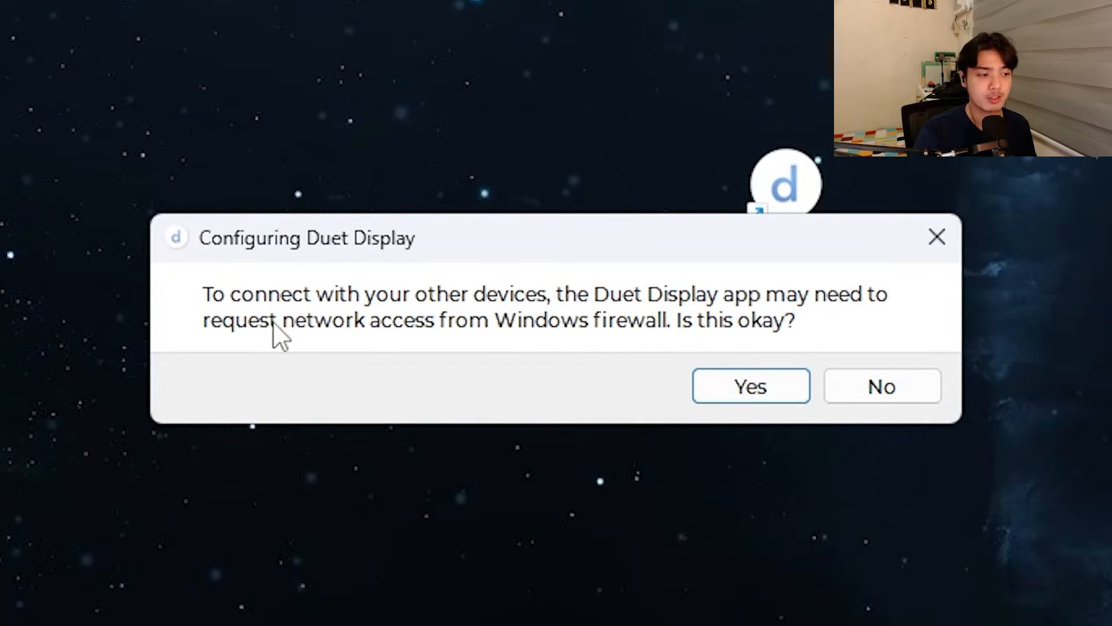
click(750, 386)
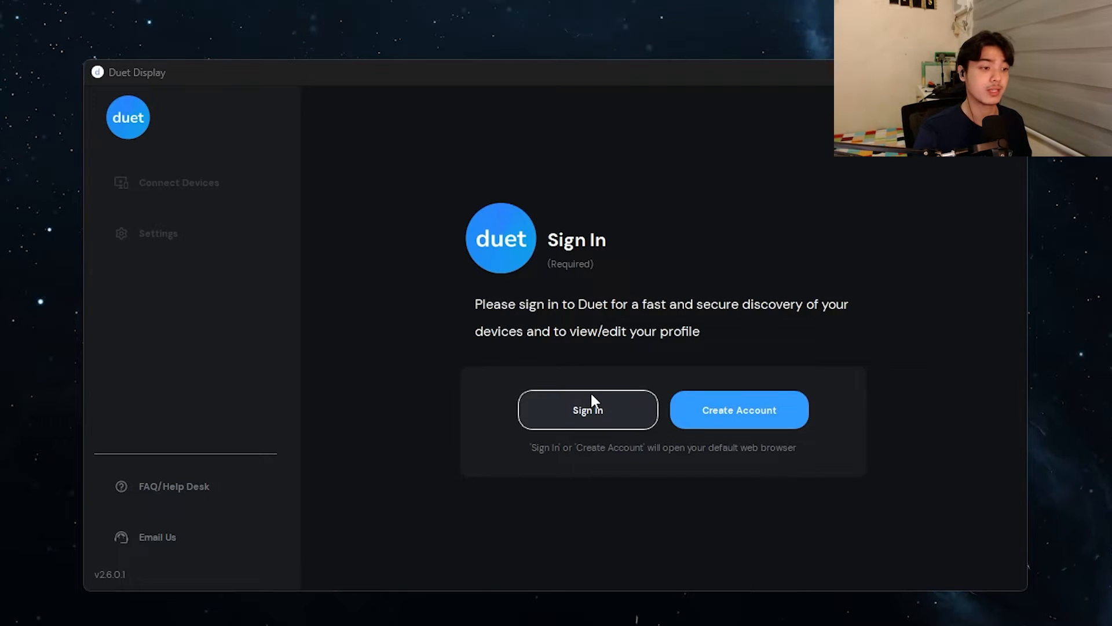
mouse_move(669, 411)
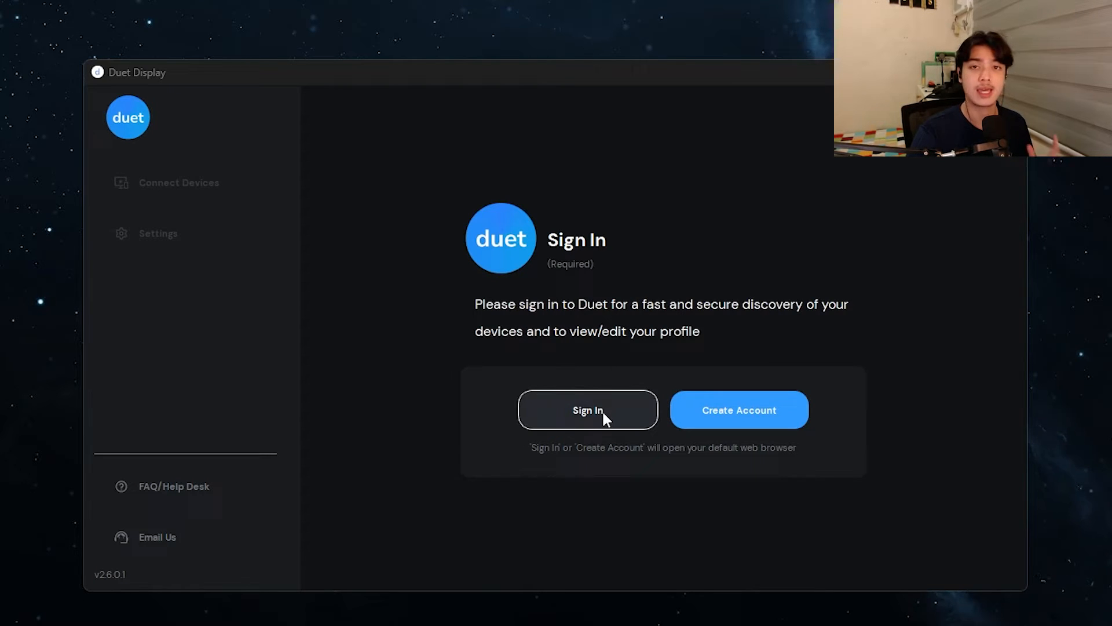
click(588, 409)
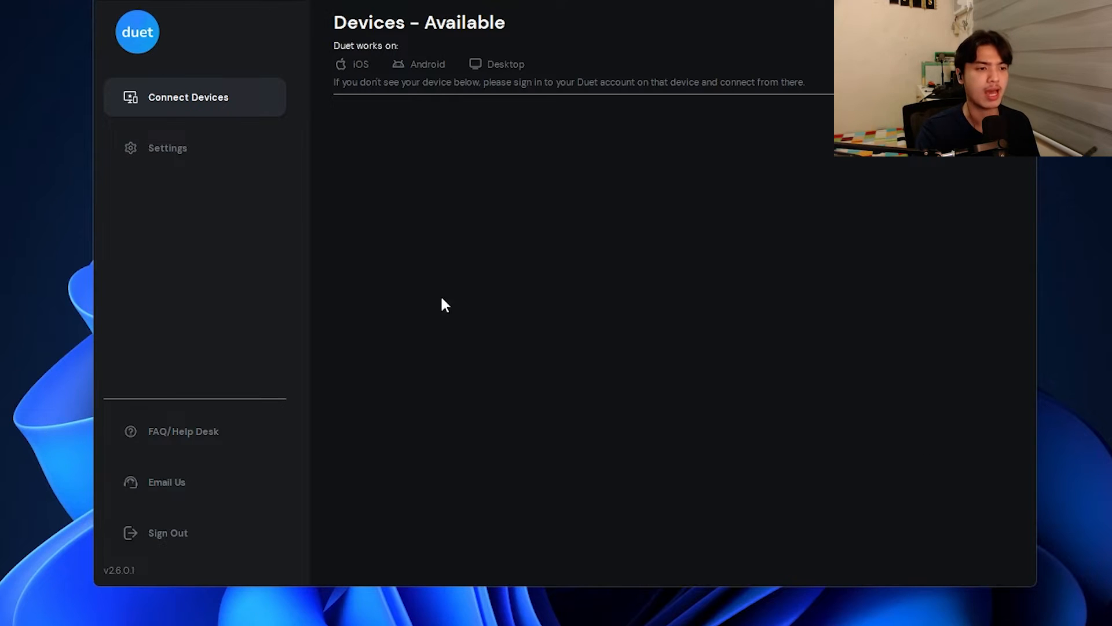
mouse_move(702, 249)
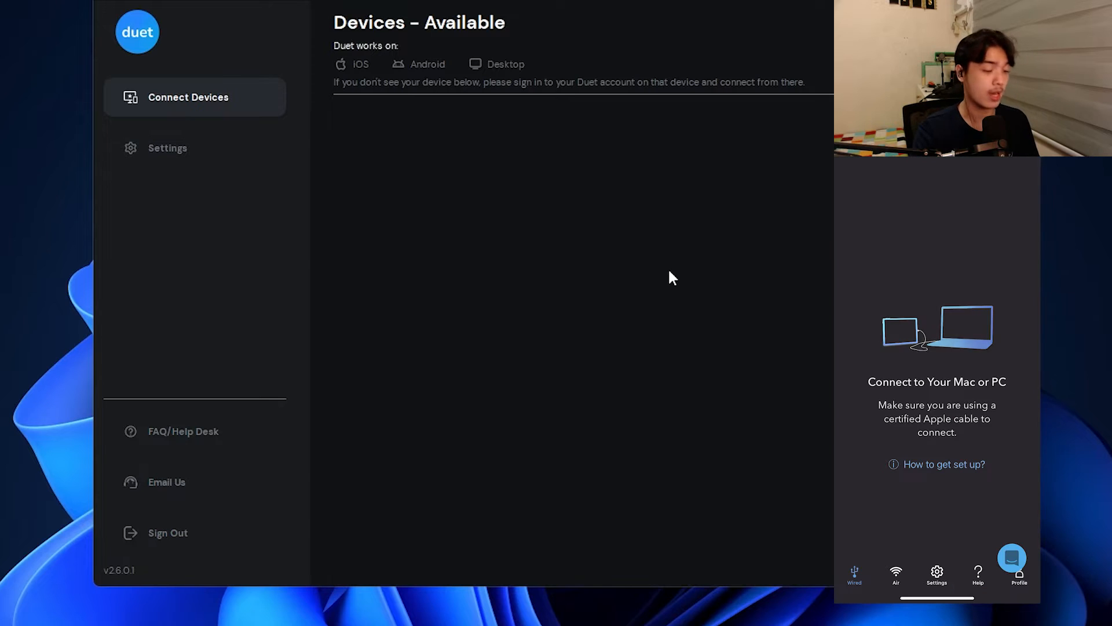
mouse_move(660, 208)
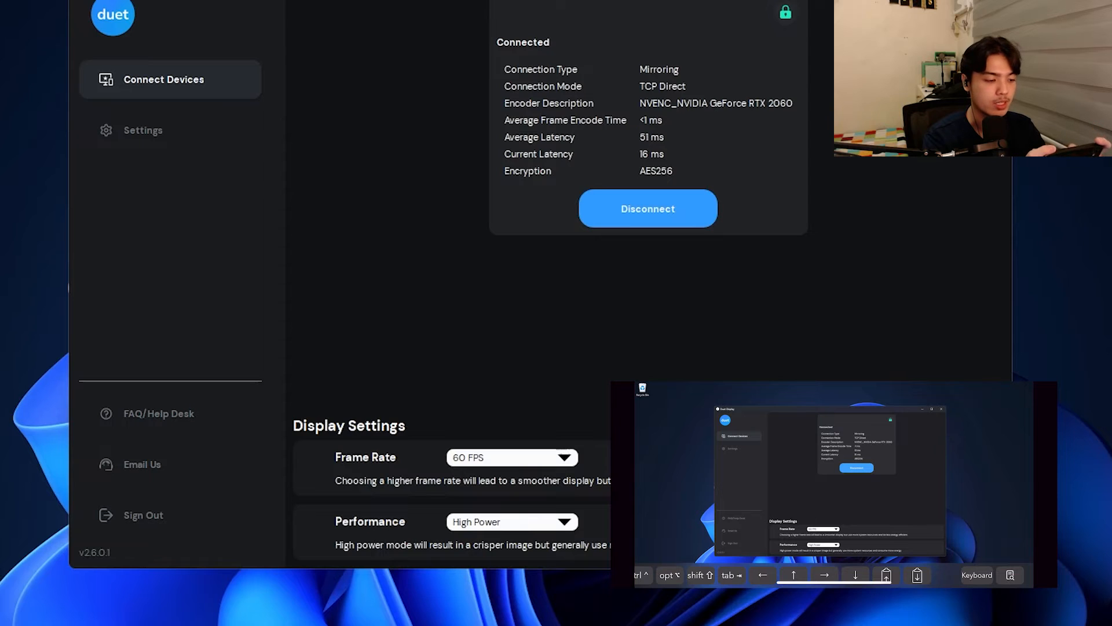
click(142, 129)
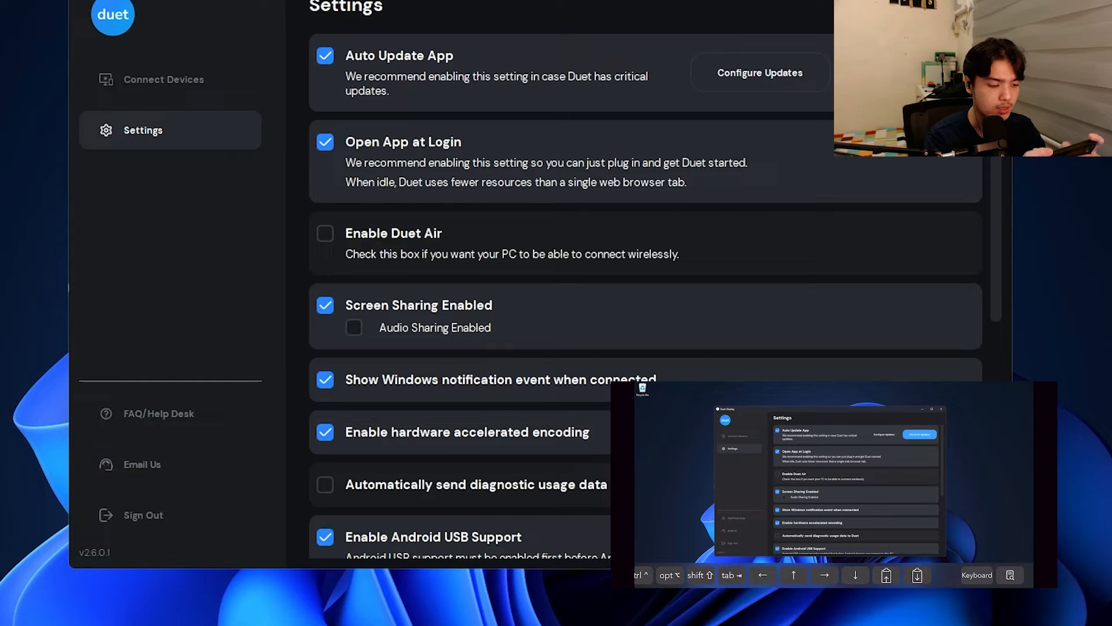
click(163, 79)
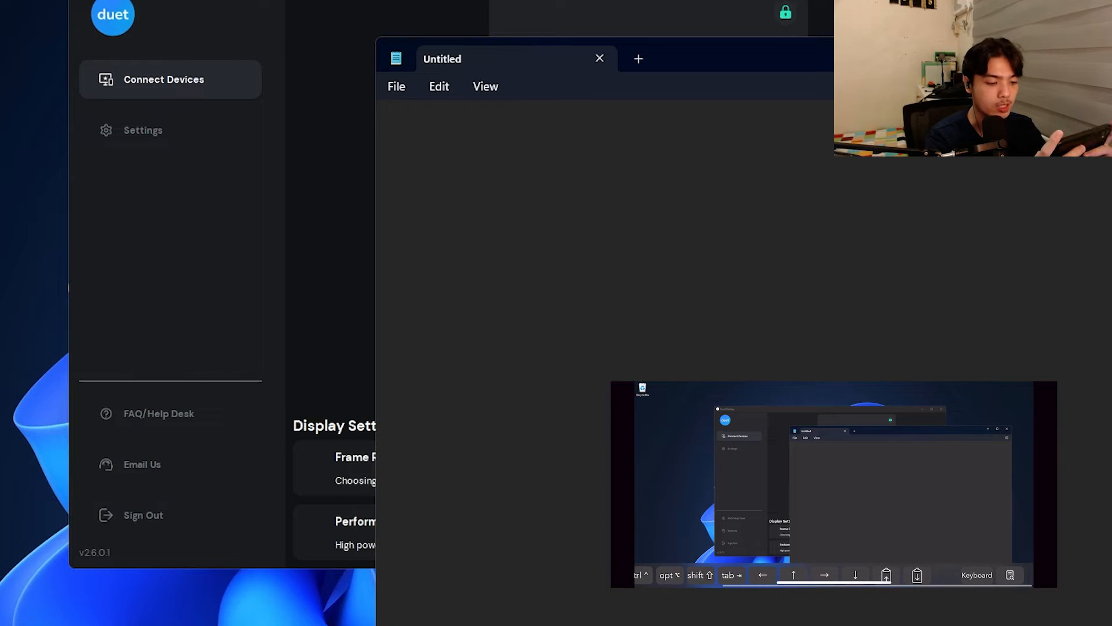
text(j)
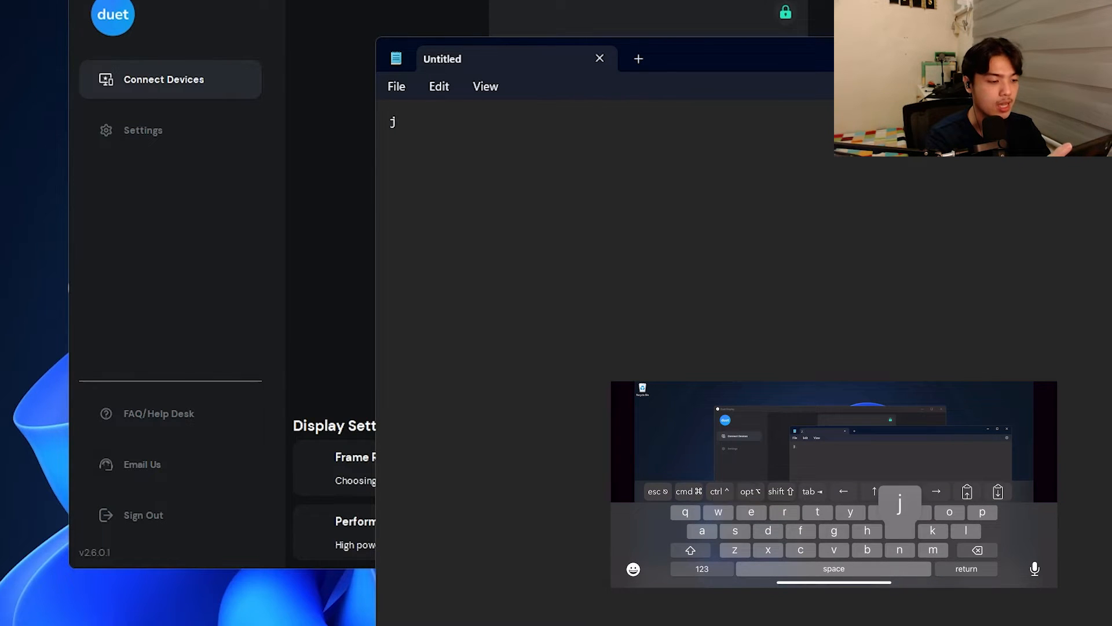
text(sjsndhb)
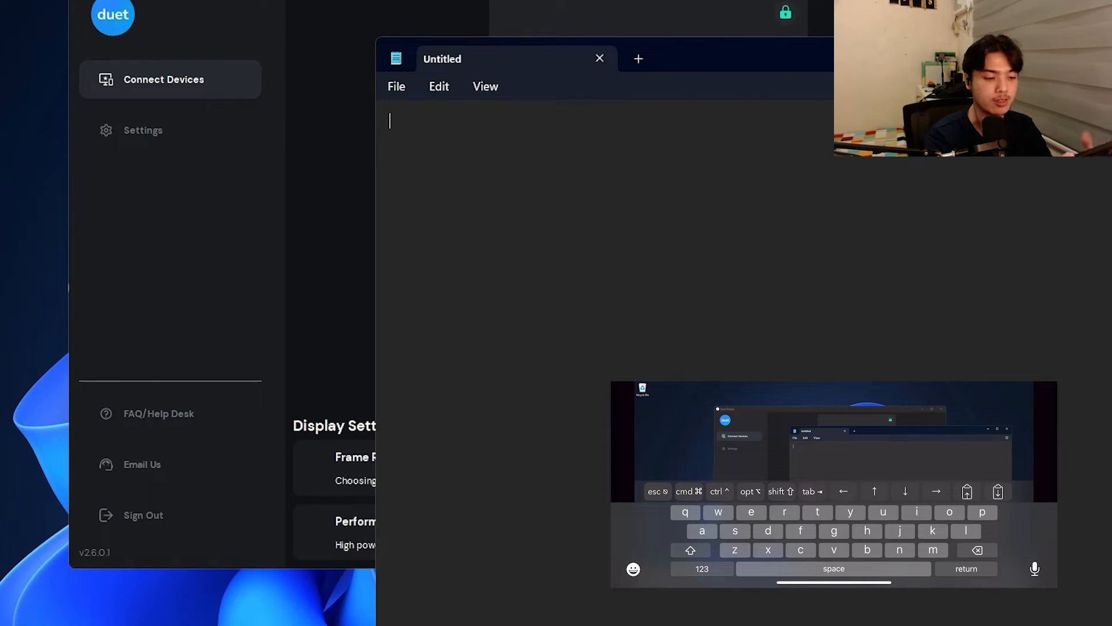
text(hi)
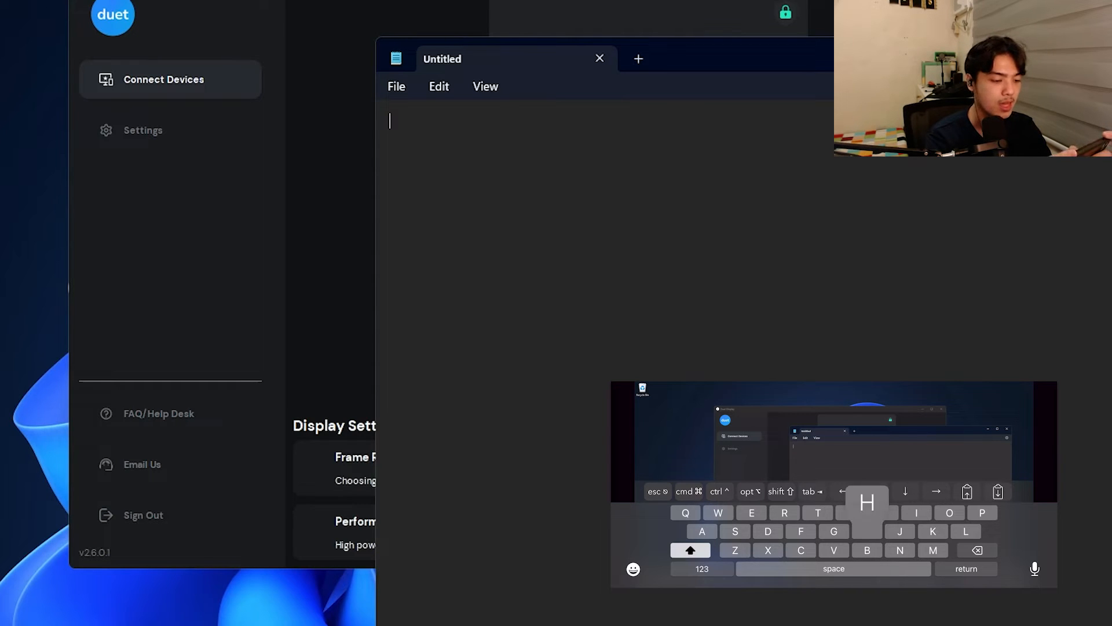
text(hi)
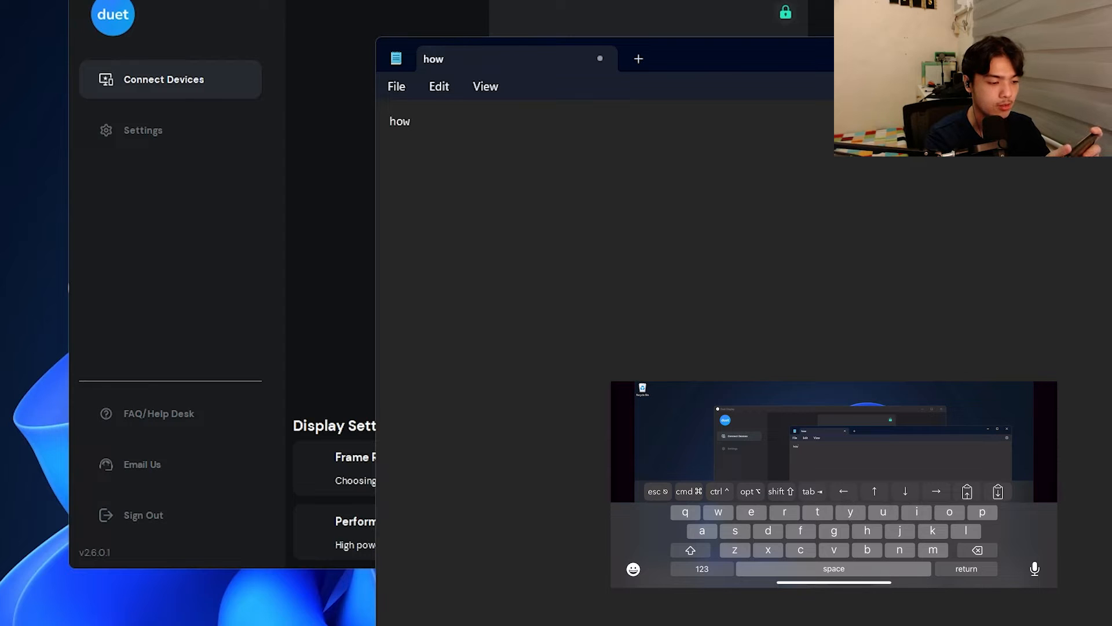
text(about)
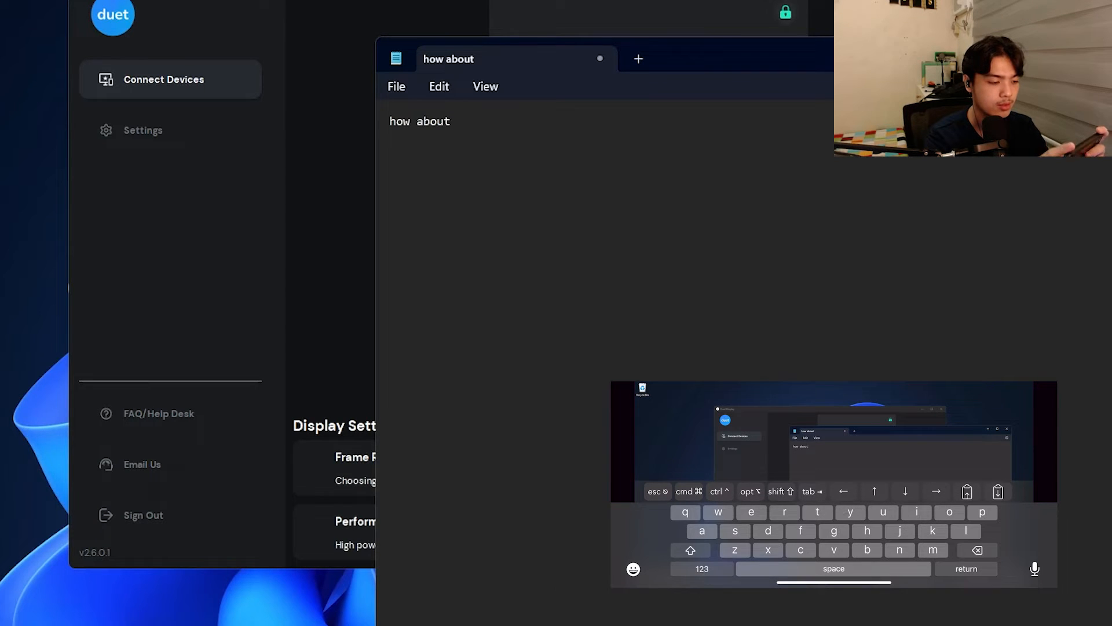
text(checking my)
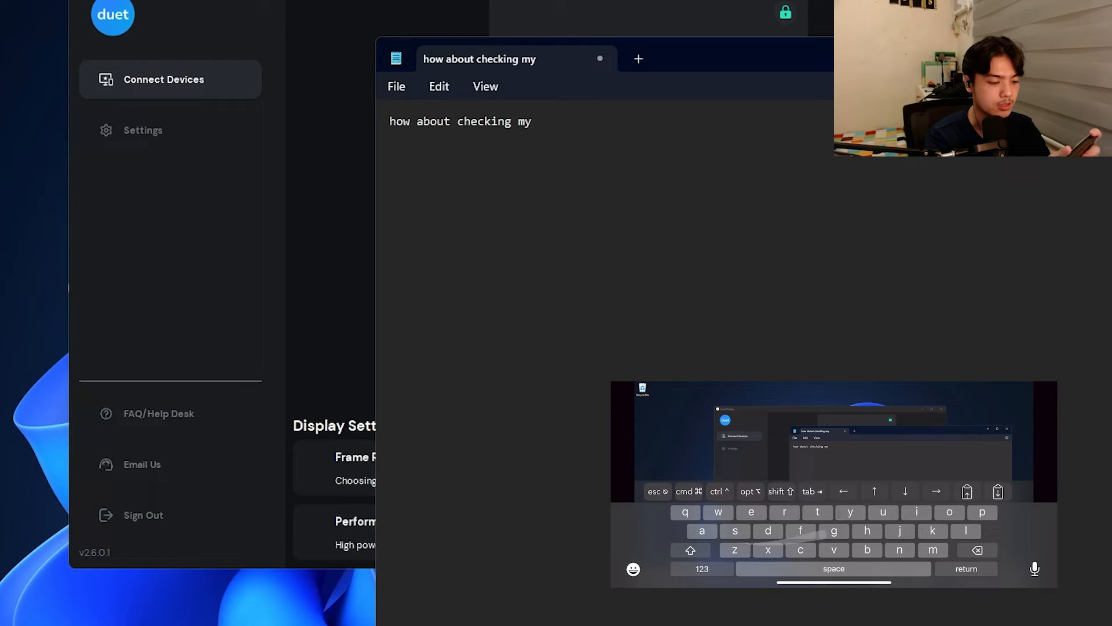
text(social over at)
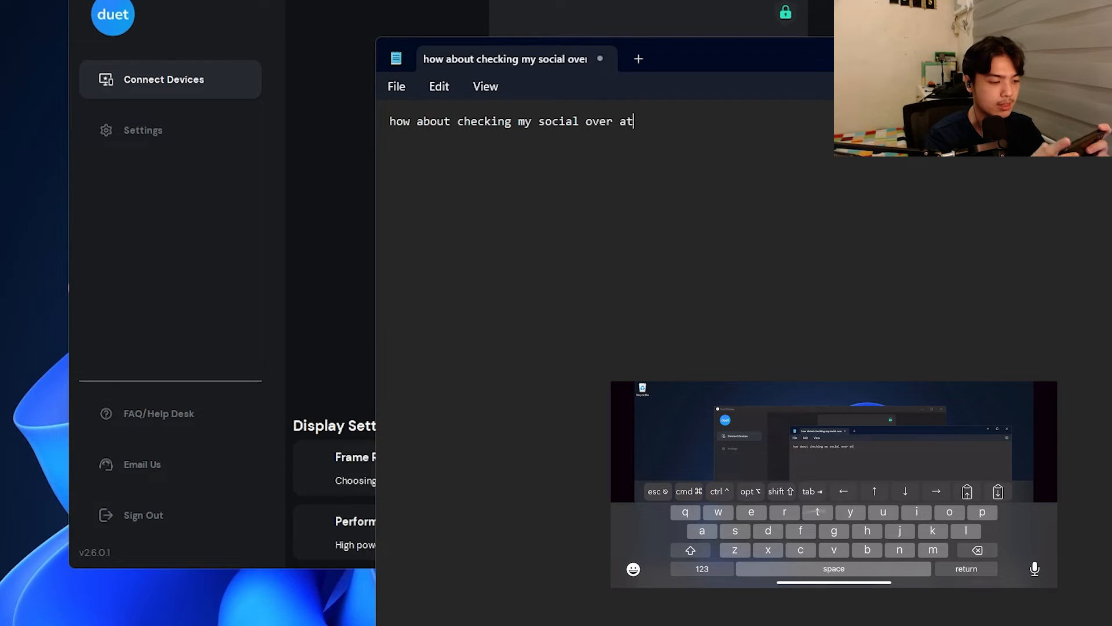
text(@al)
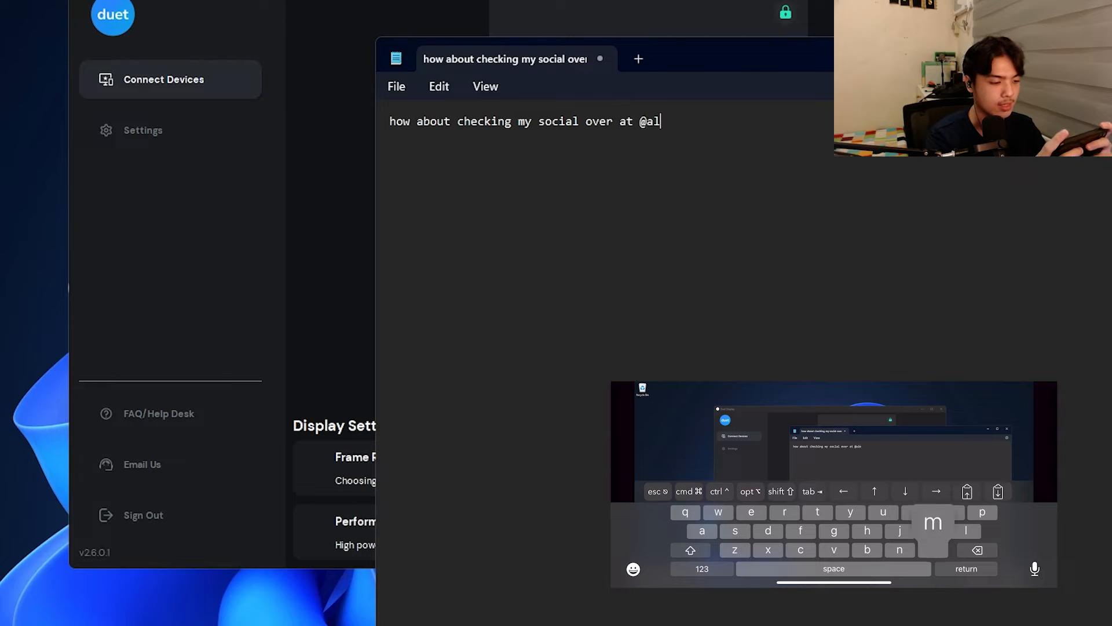
text(emavila_)
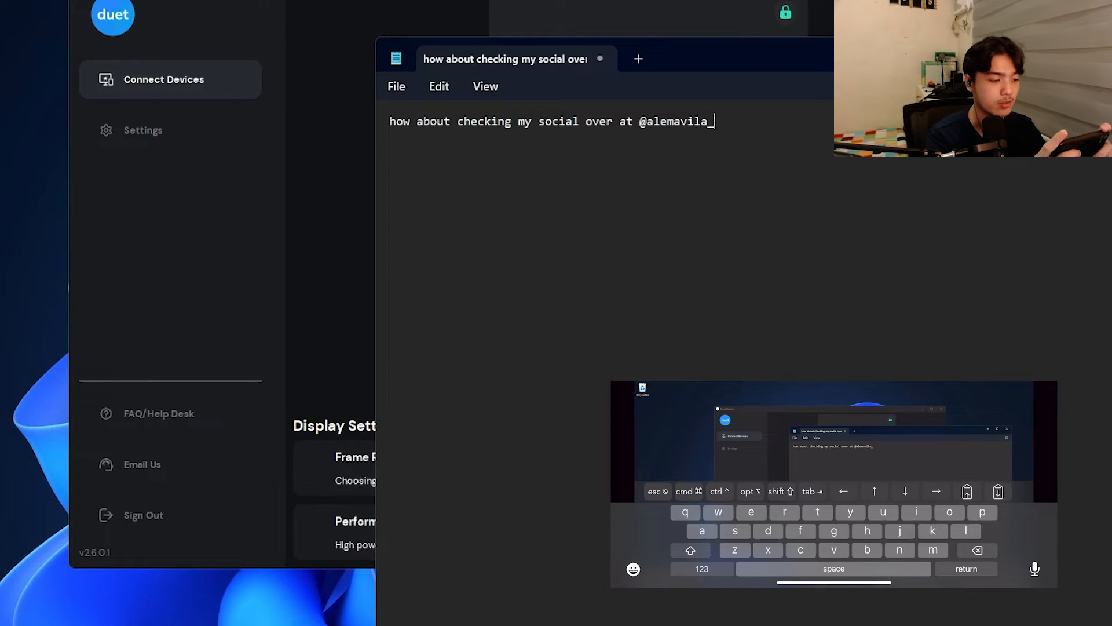
Type the second line asking to subscribe here at hawkdive, deleting the mistyped word 'top'.
text(why)
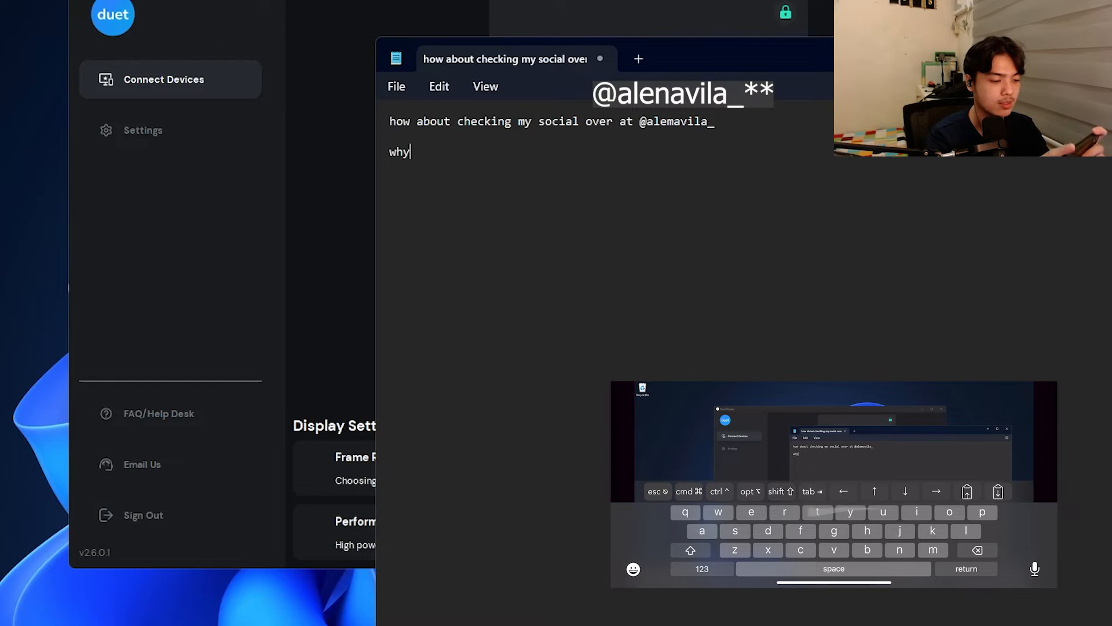
text(not)
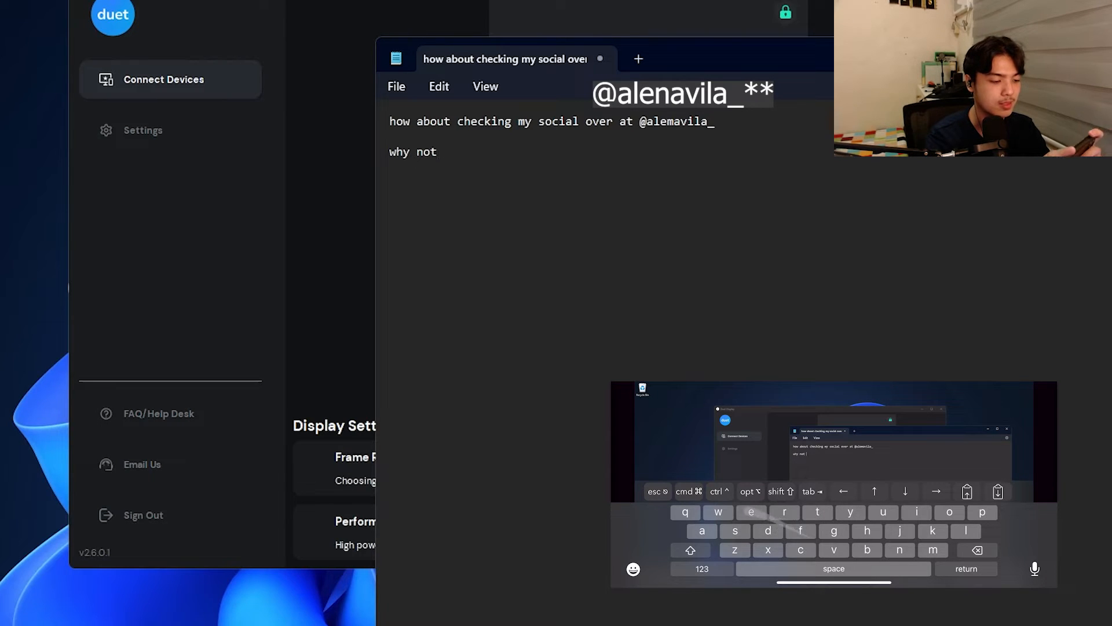
text(subjective top)
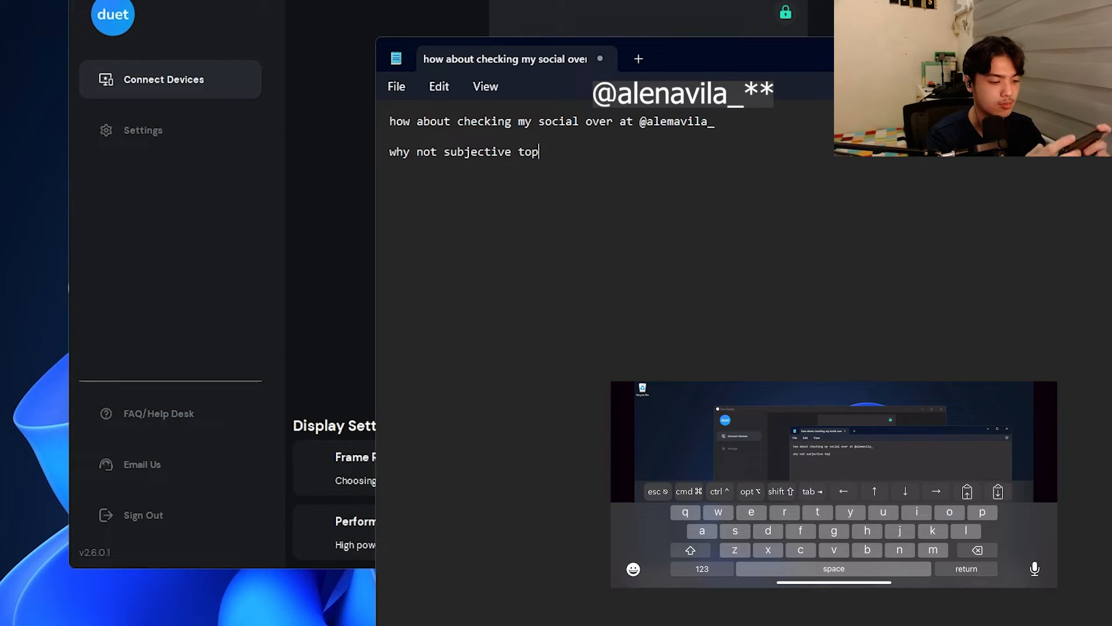
double_click(476, 151)
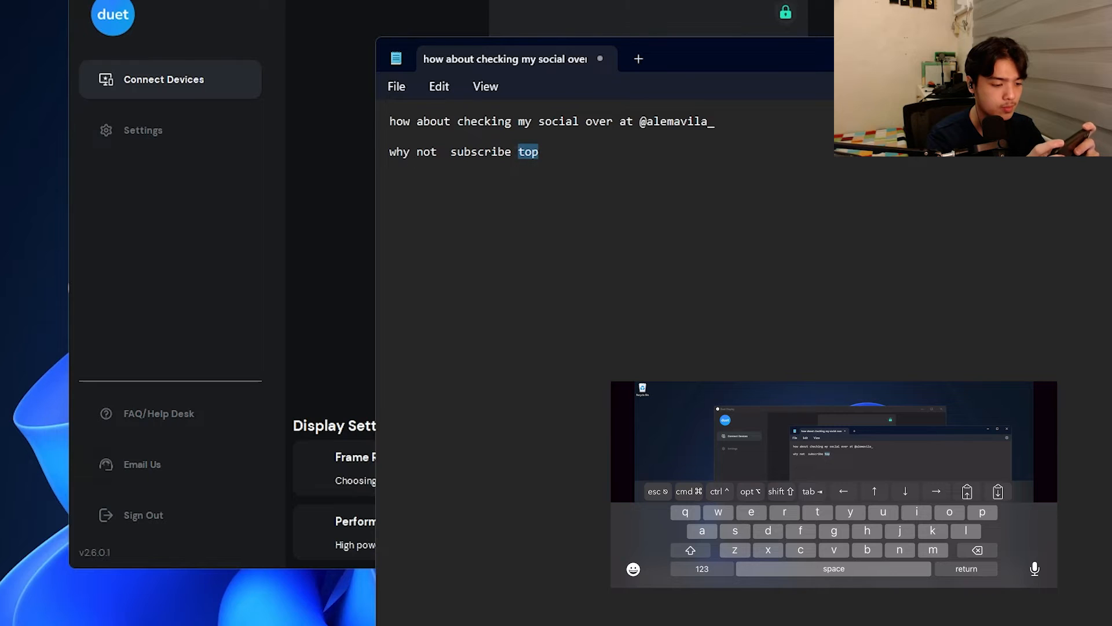
key(backspace)
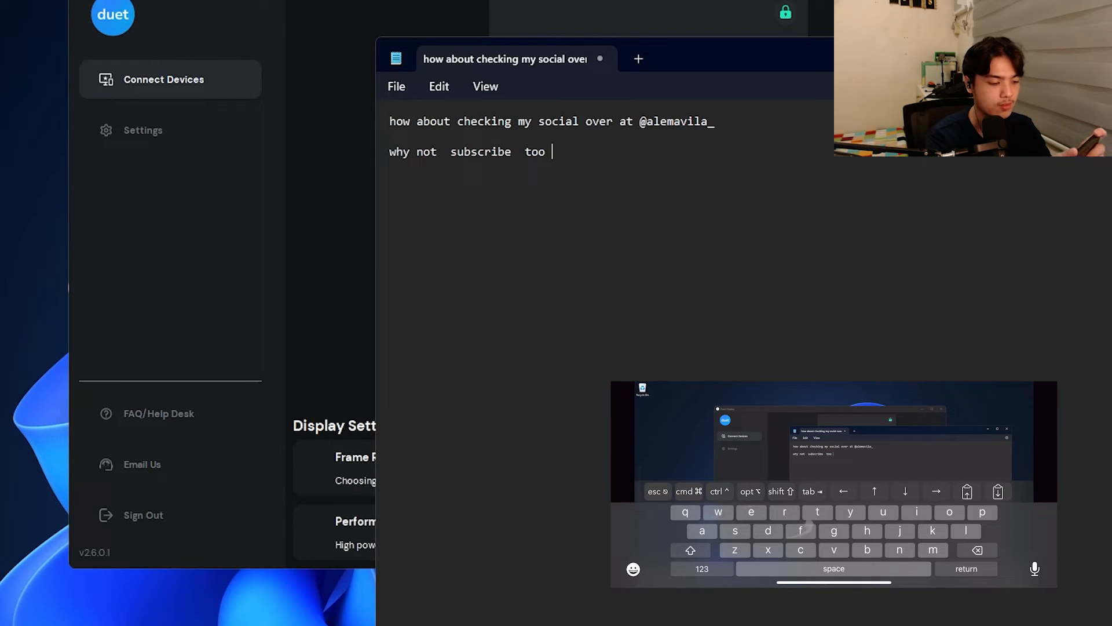
text(her)
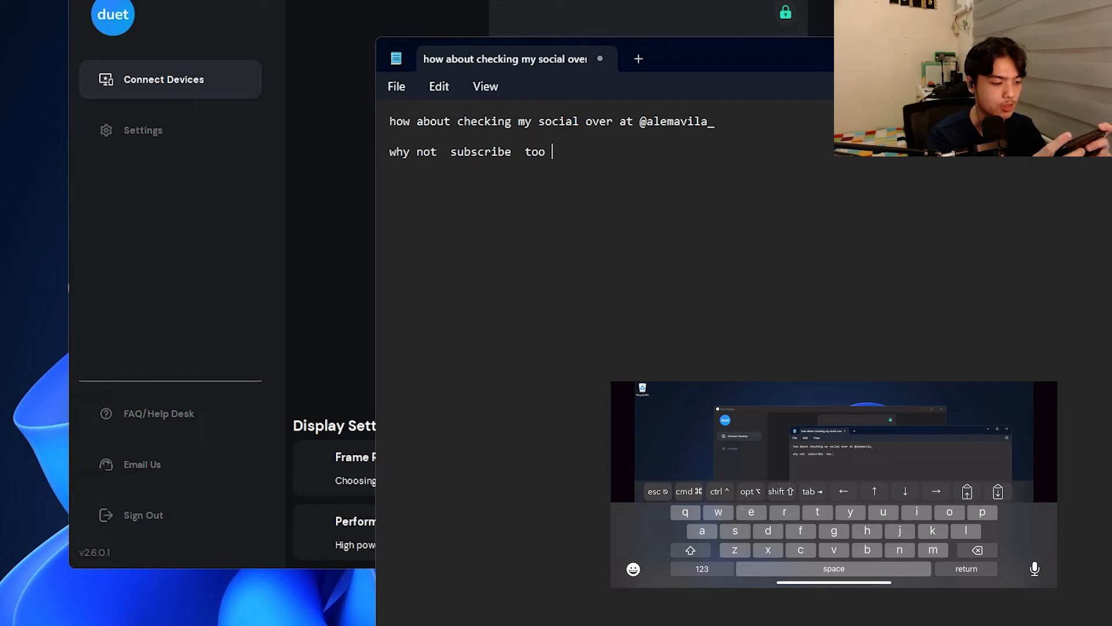
text(hawkdive)
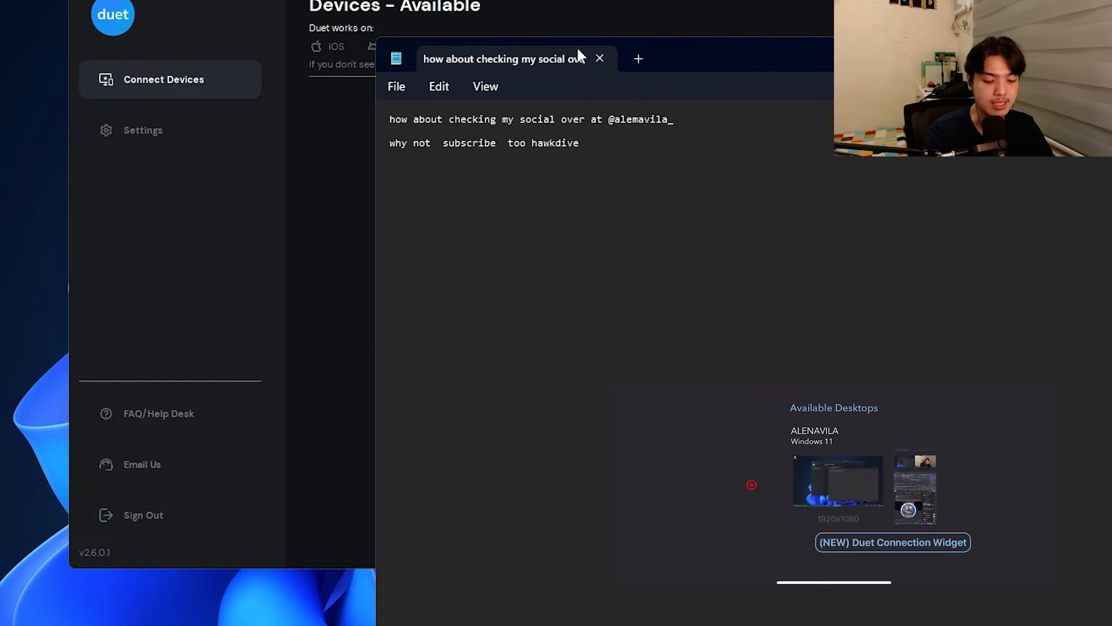
Close the Notepad note so the phone can reconnect in mirroring mode.
click(837, 485)
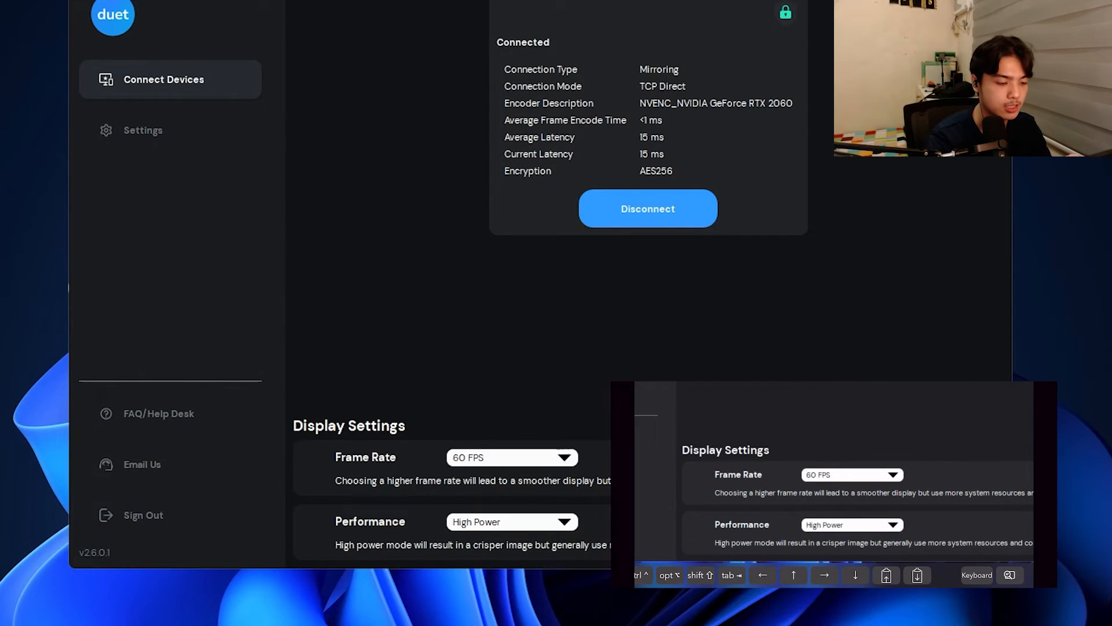
Set the mirroring frame rate to 120 FPS and performance to Pixel Perfect.
click(1008, 575)
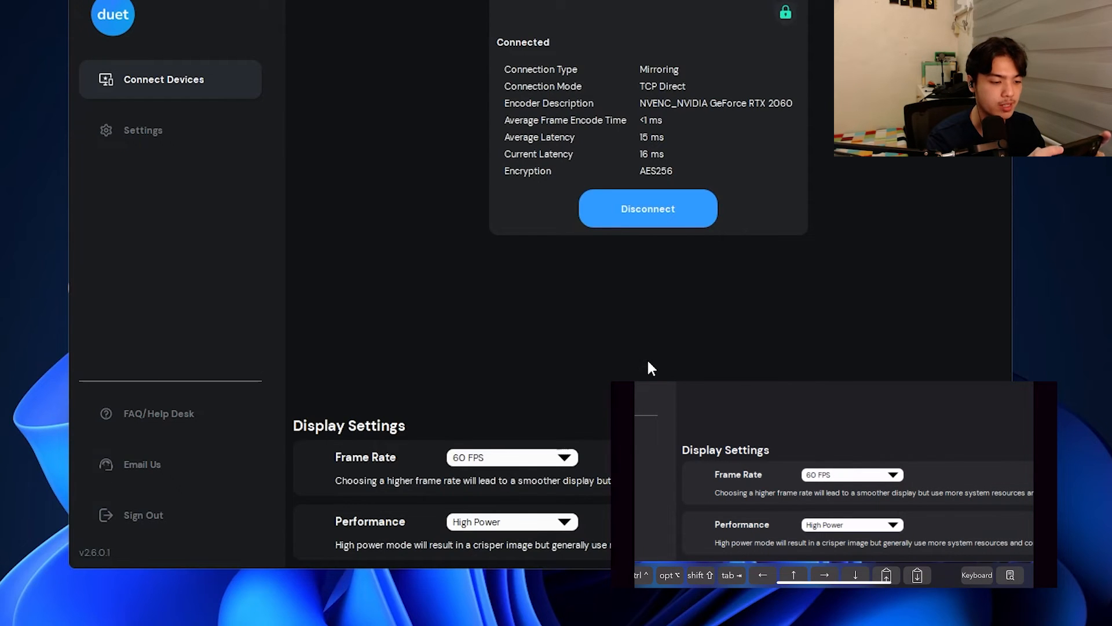
mouse_move(644, 375)
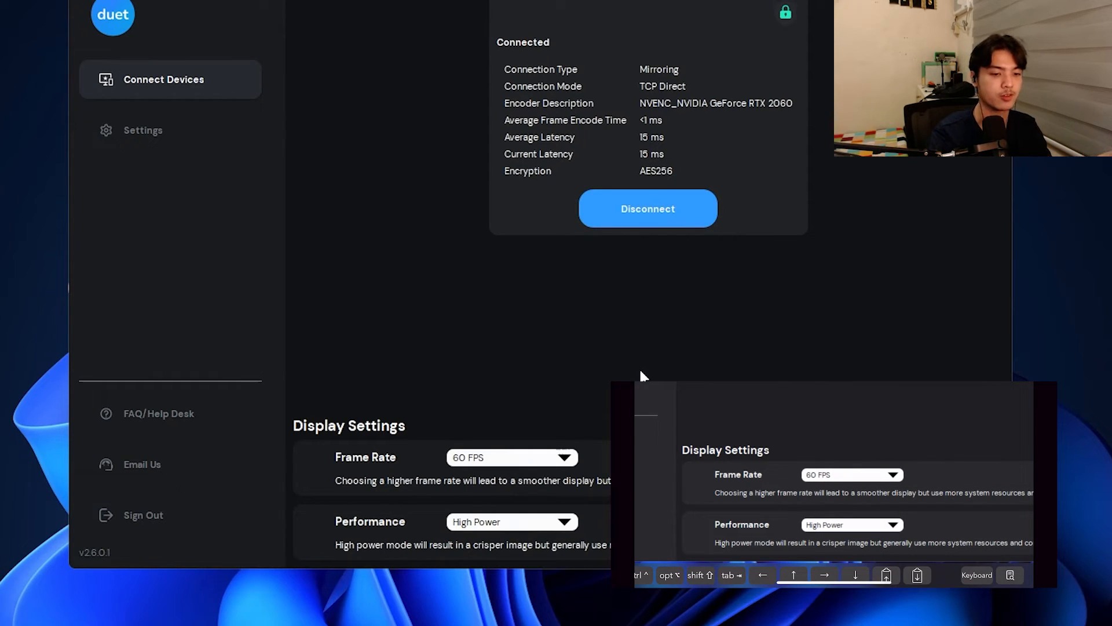
mouse_move(999, 234)
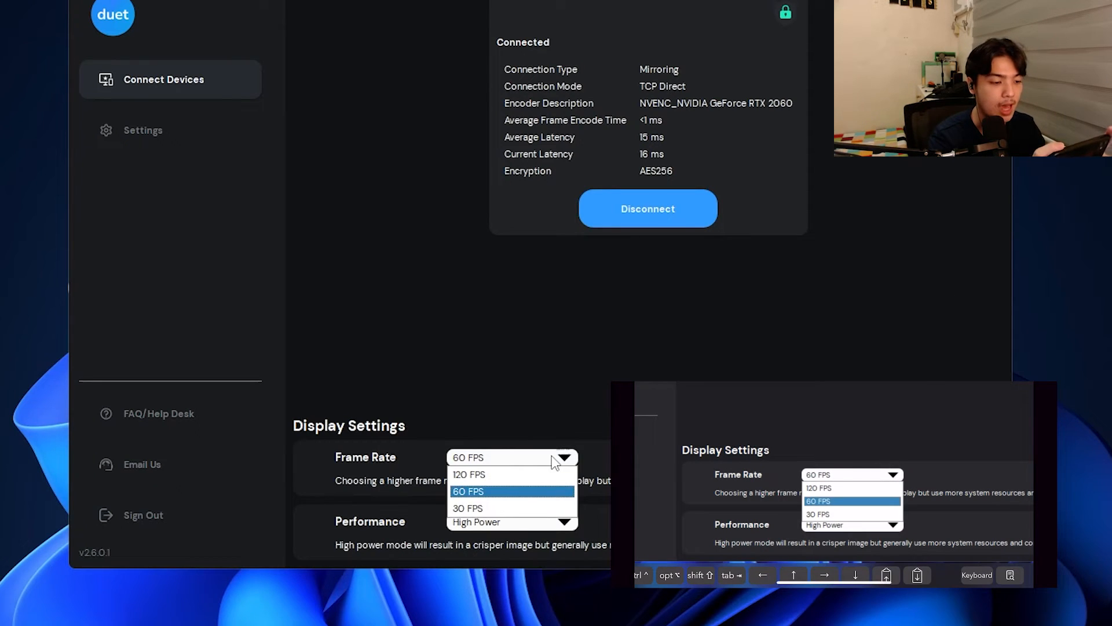
click(469, 474)
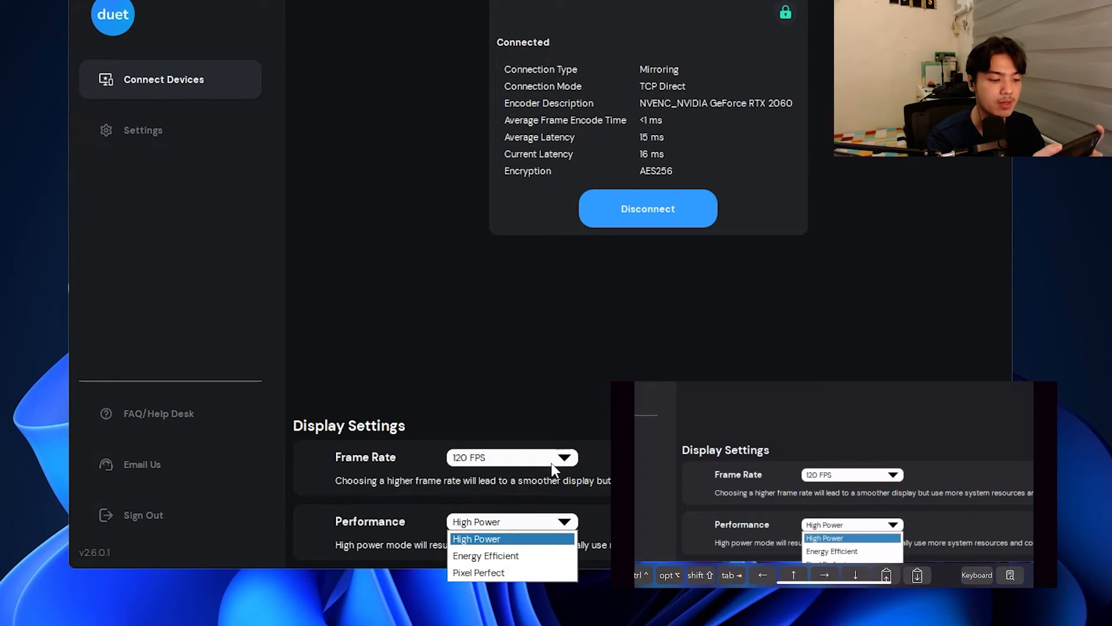
mouse_move(478, 573)
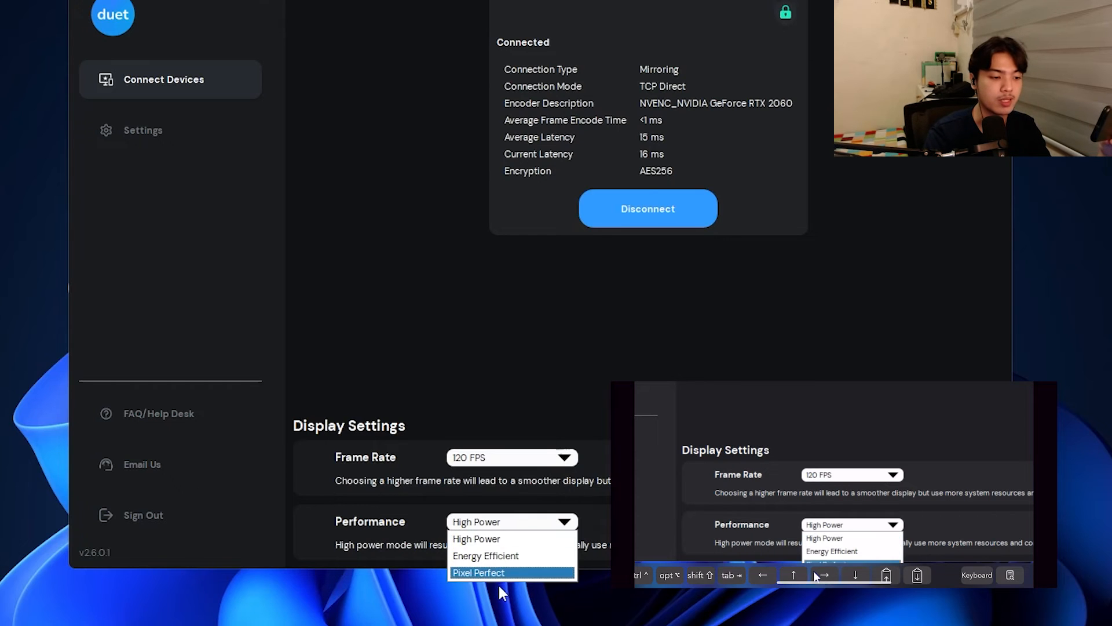
click(480, 572)
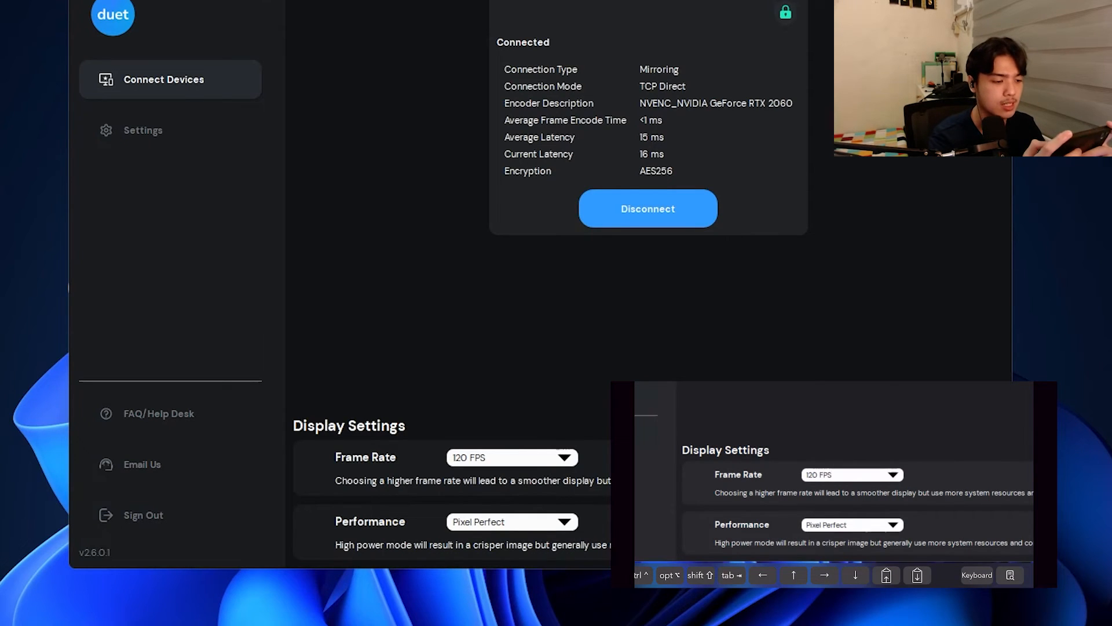
mouse_move(513, 427)
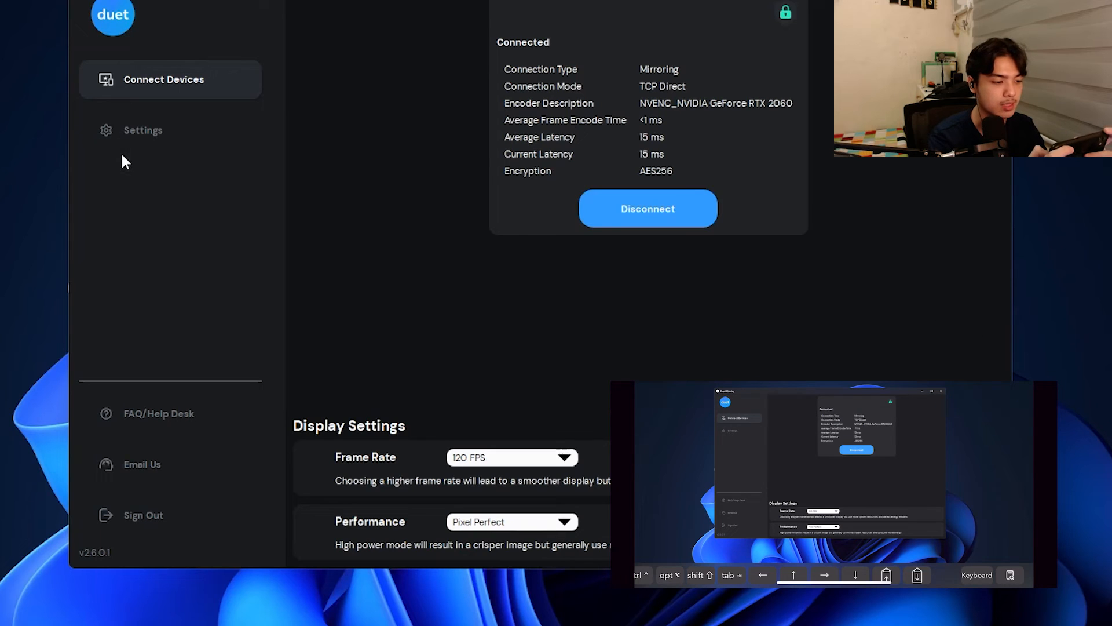
In Settings, enable Duet Air wireless connections and toggle Audio Sharing on then back off.
click(143, 130)
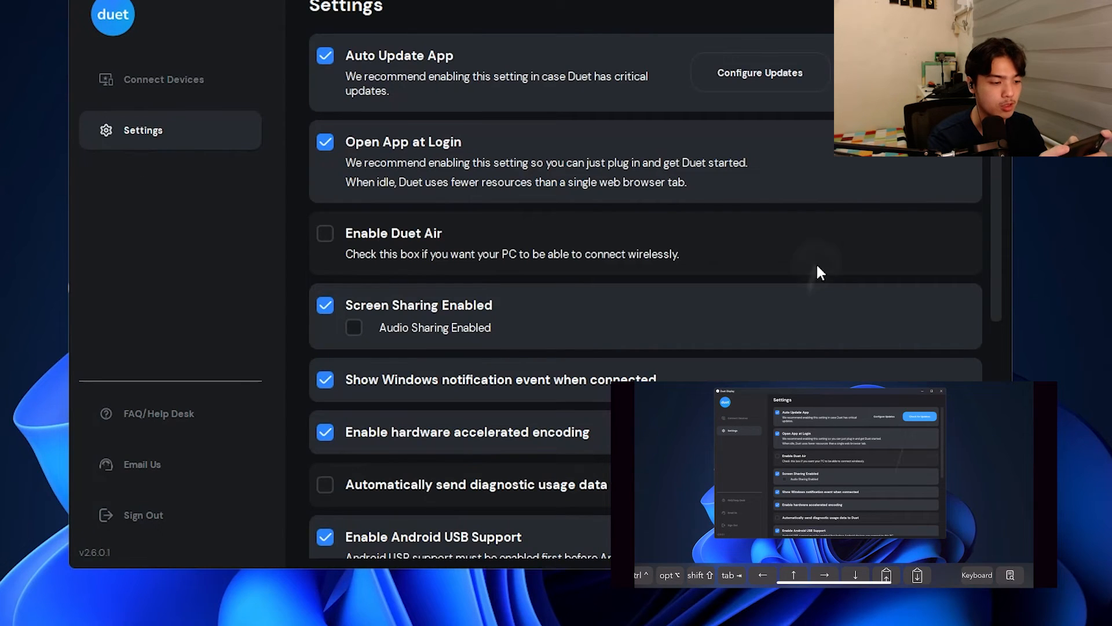
mouse_move(857, 165)
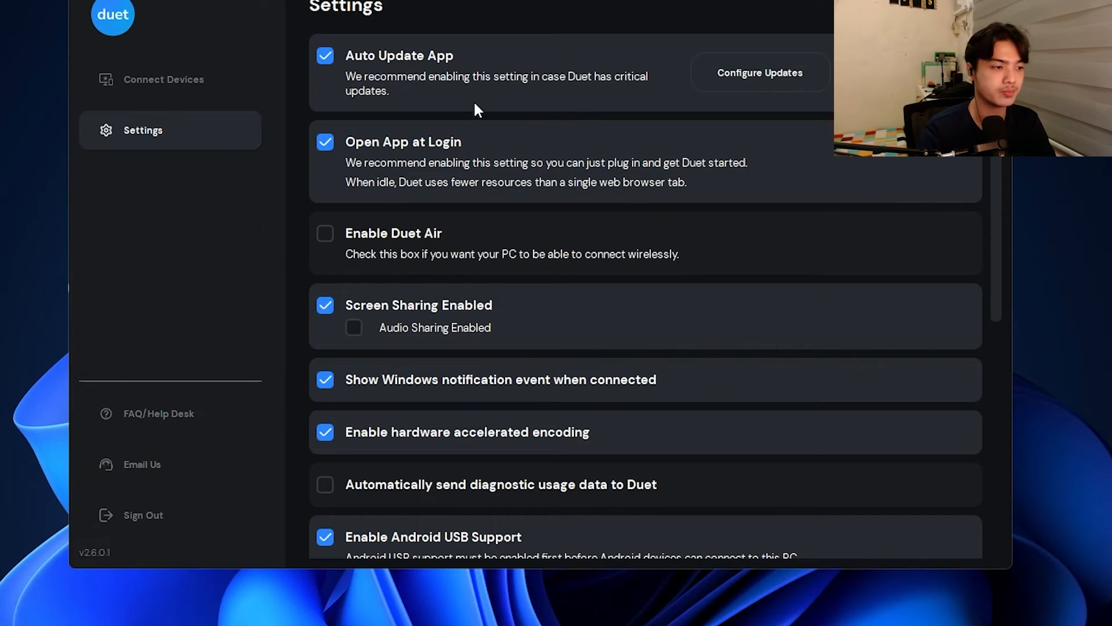
mouse_move(365, 256)
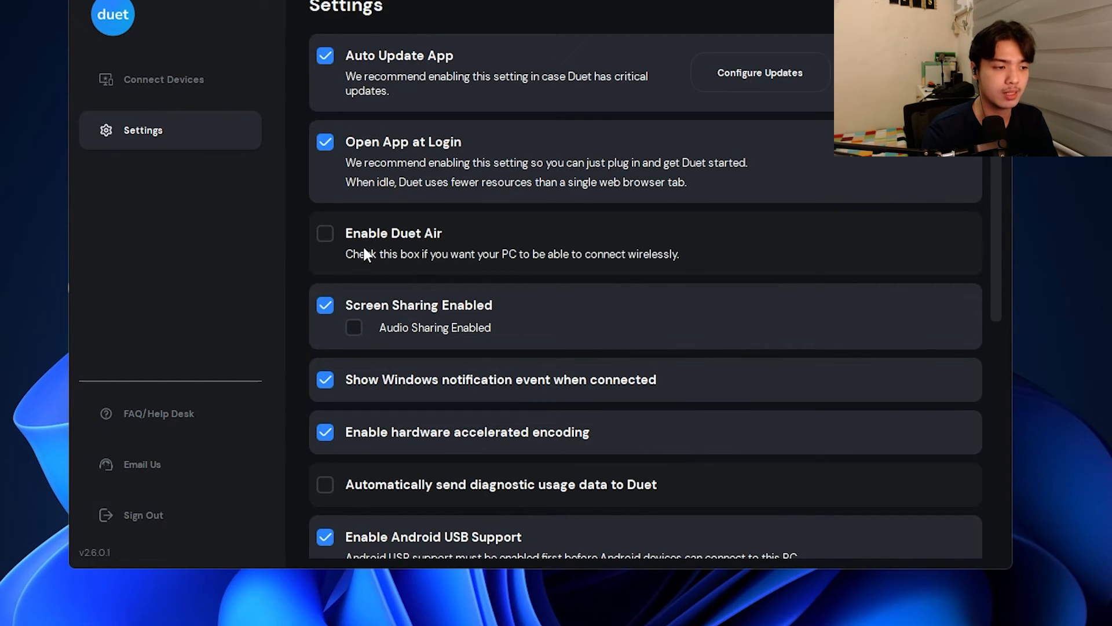
mouse_move(333, 241)
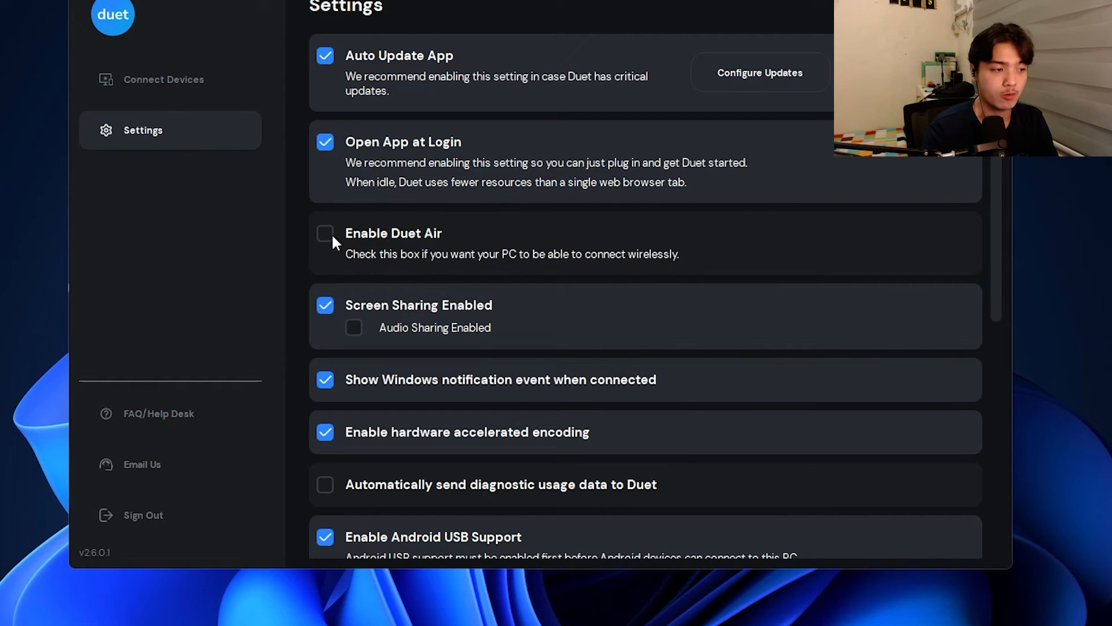
click(325, 233)
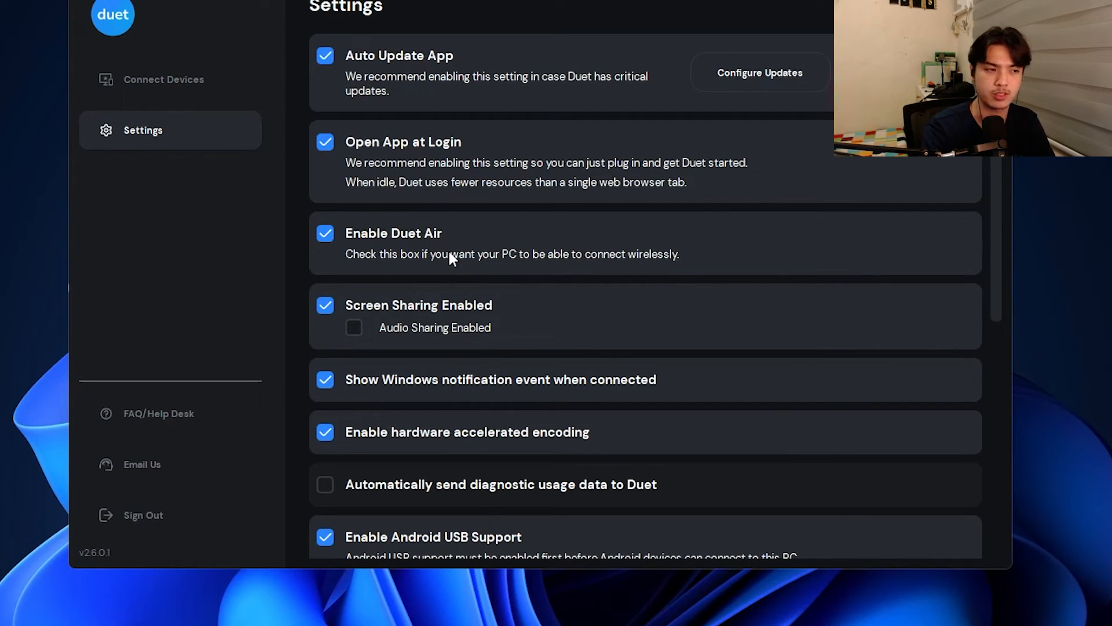
mouse_move(494, 268)
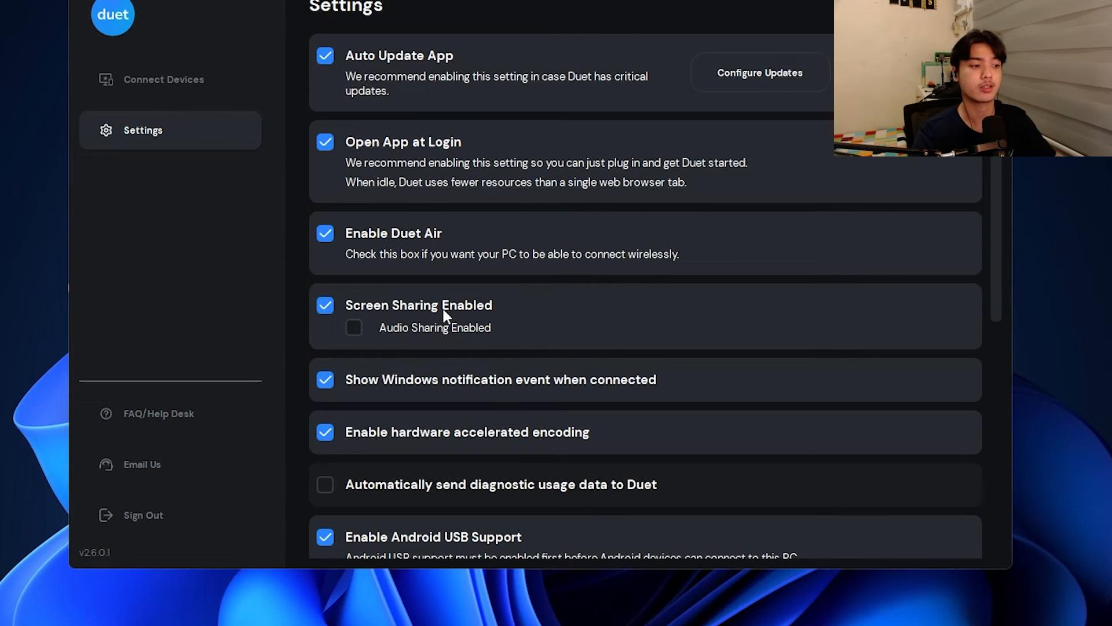
click(354, 327)
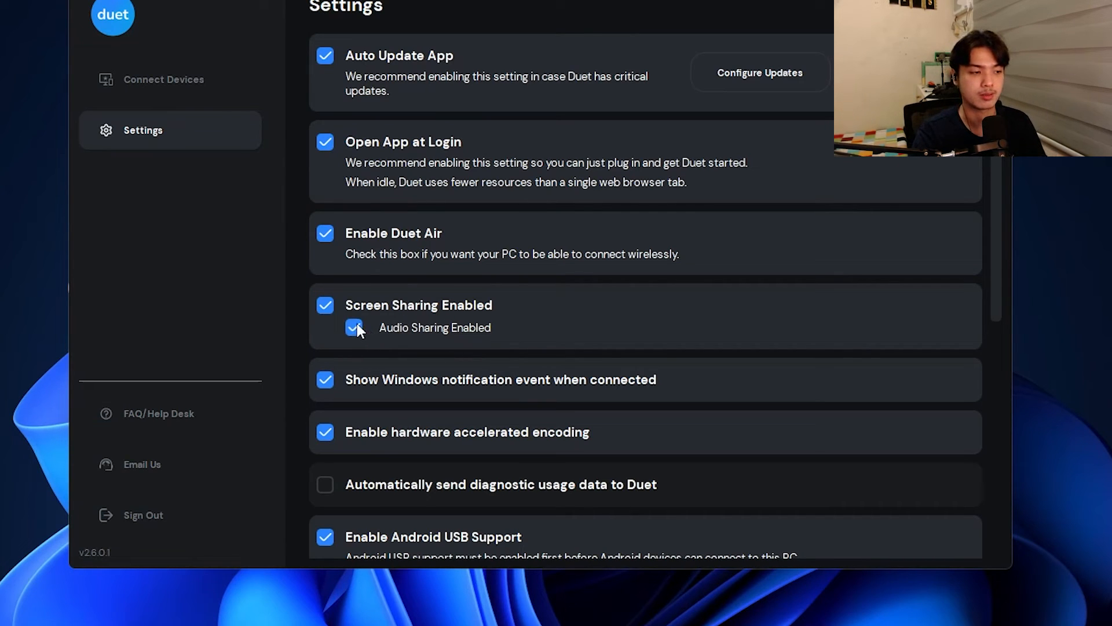
click(354, 327)
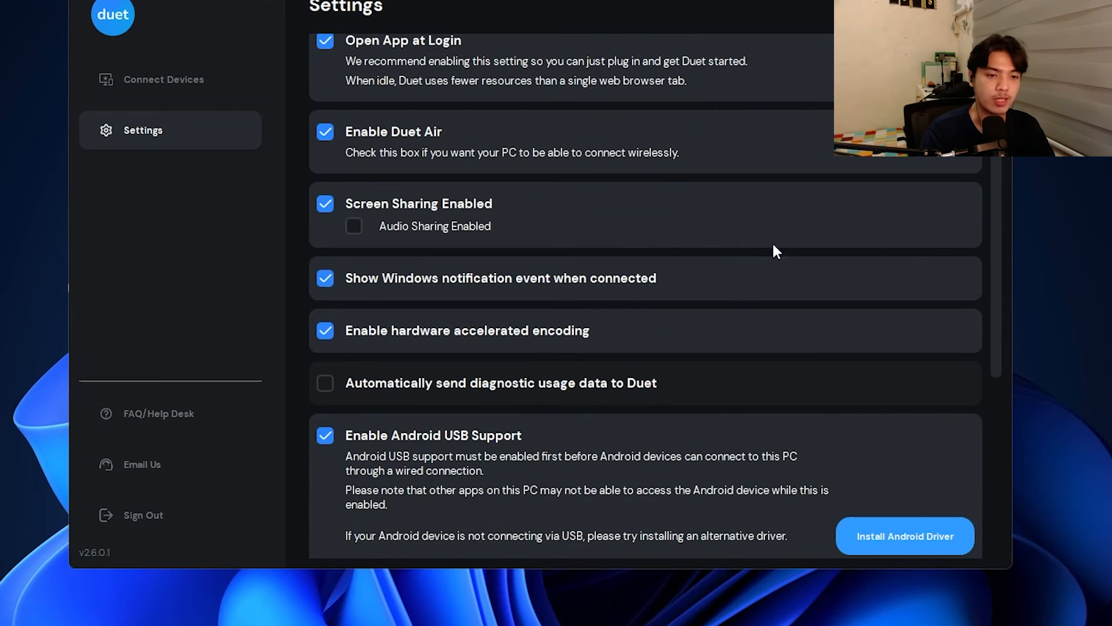
mouse_move(609, 315)
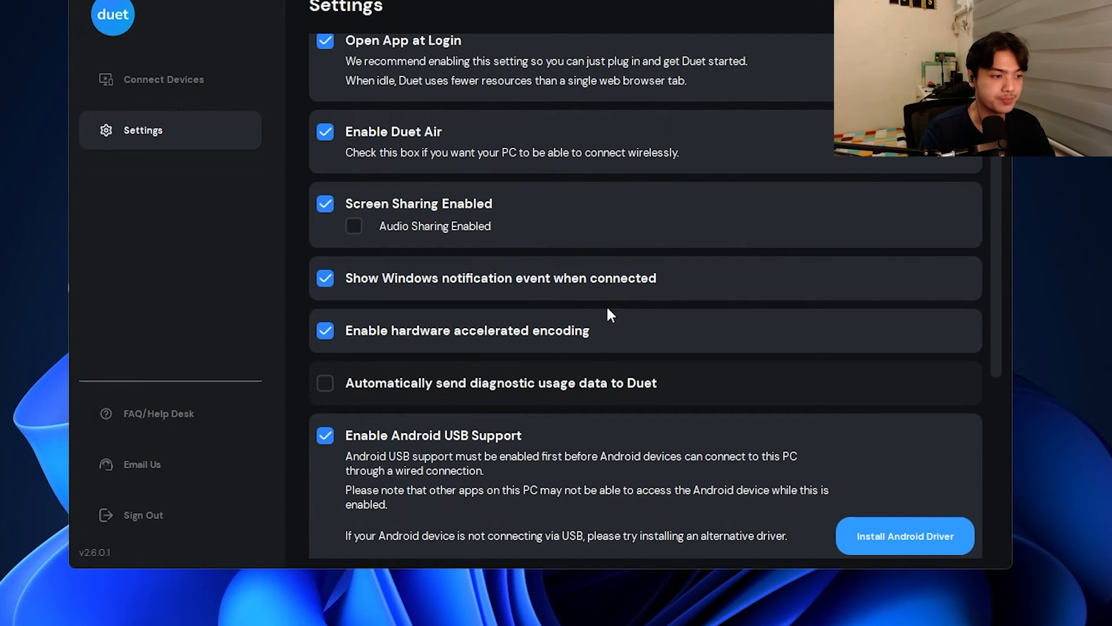
mouse_move(623, 306)
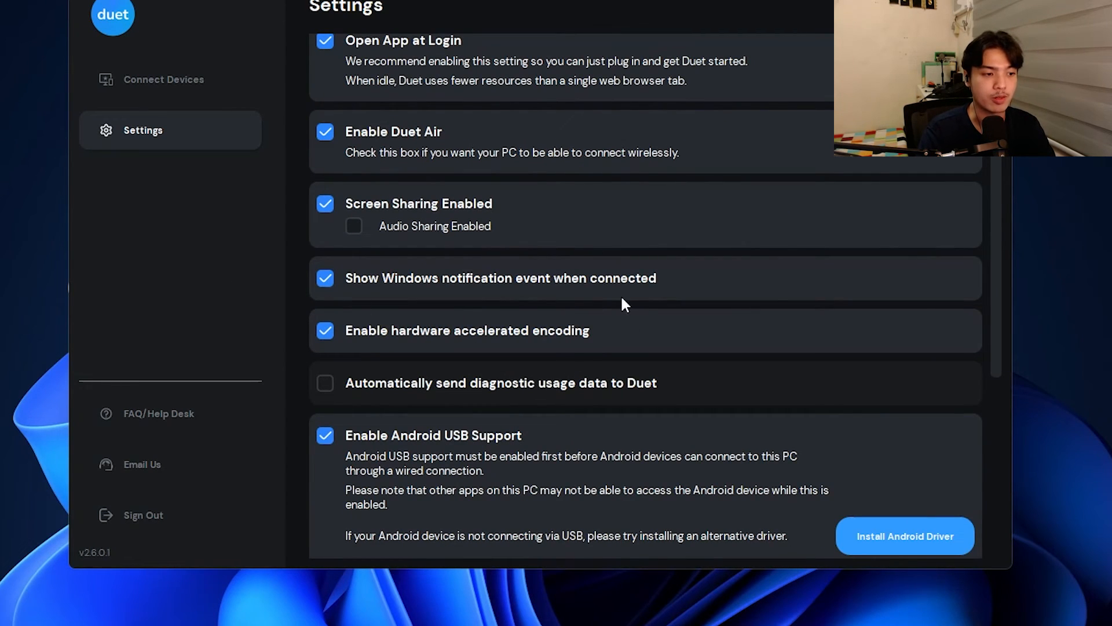
mouse_move(705, 298)
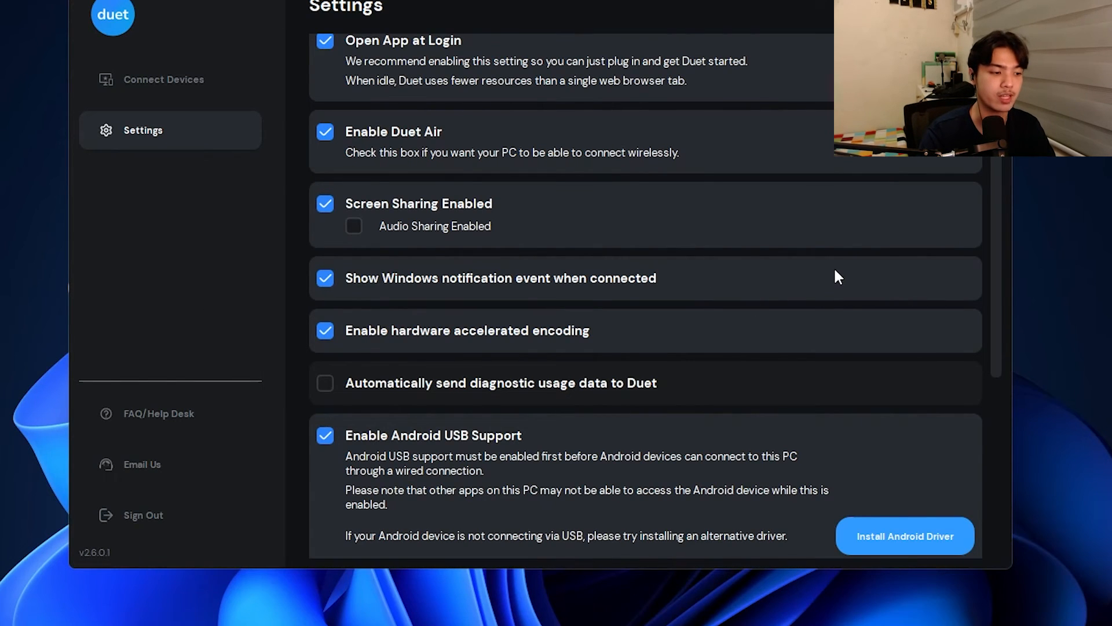
Scroll through the remaining settings options to review them.
scroll(down, 3)
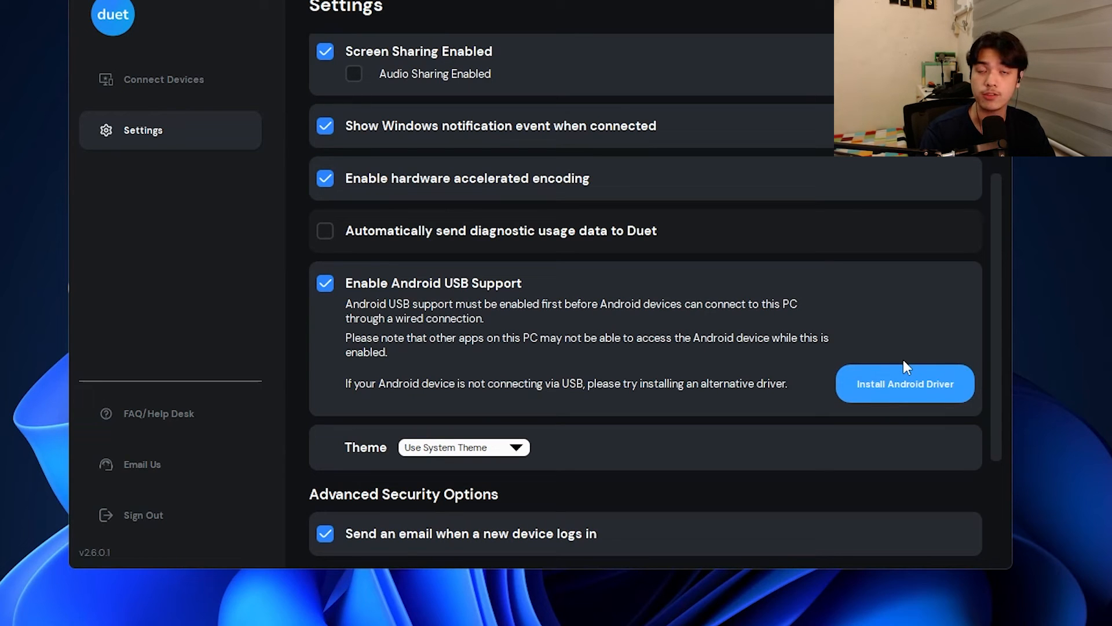
mouse_move(489, 298)
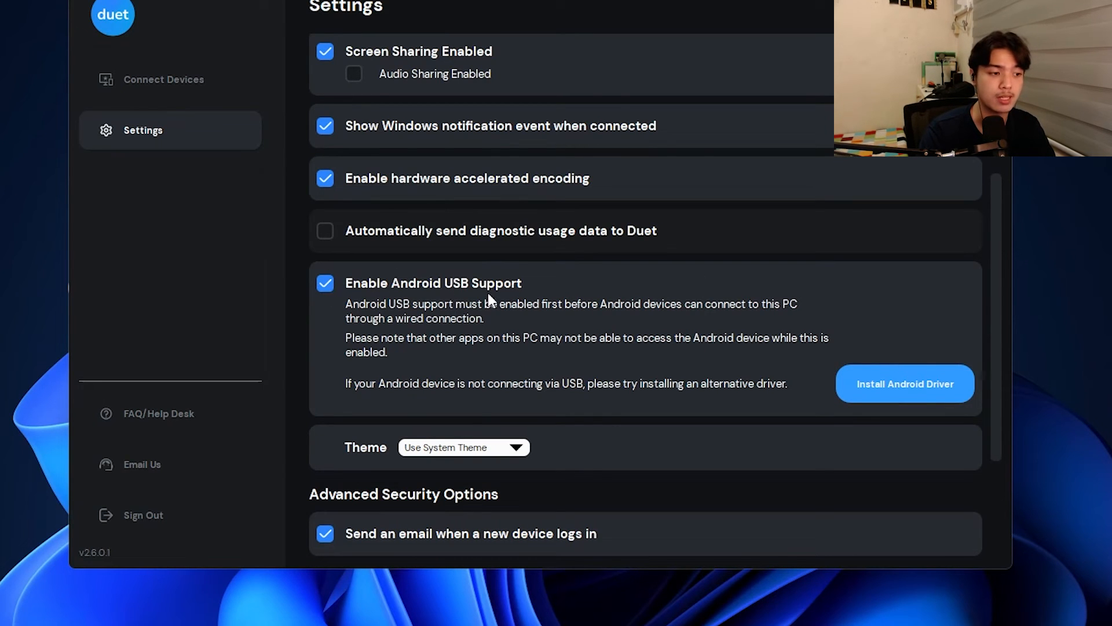
scroll(down, 3)
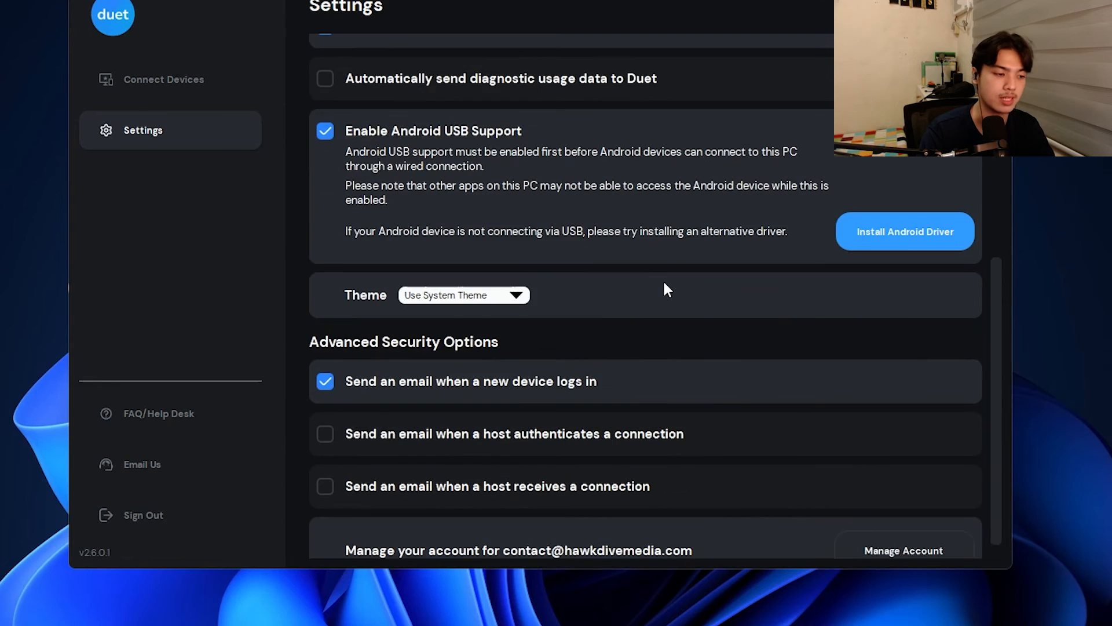
scroll(up, 3)
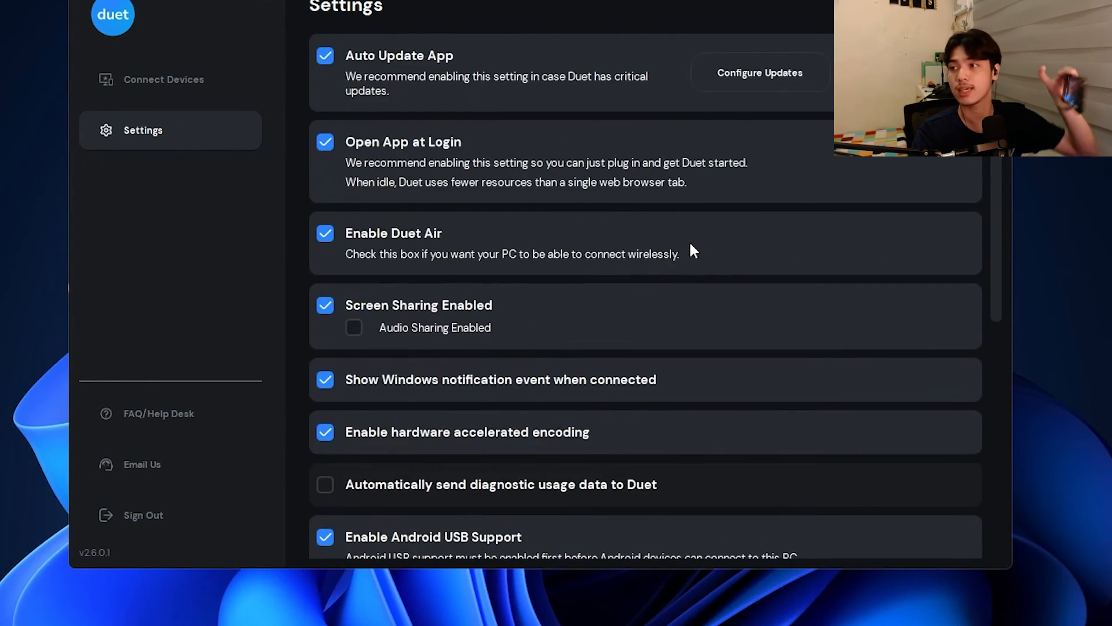
scroll(down, 3)
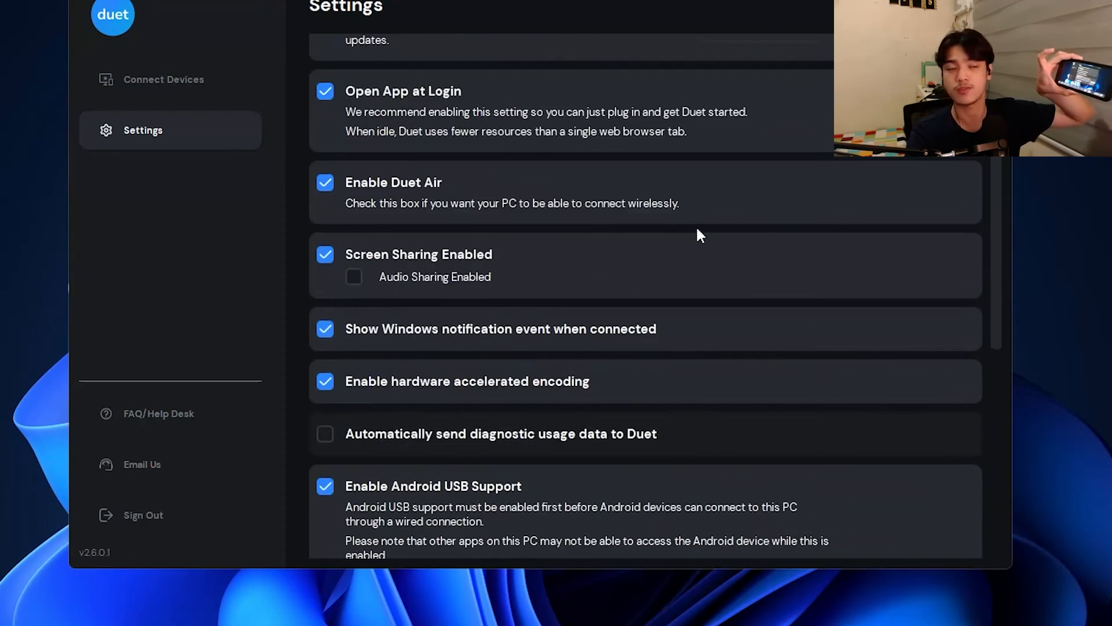
scroll(up, 3)
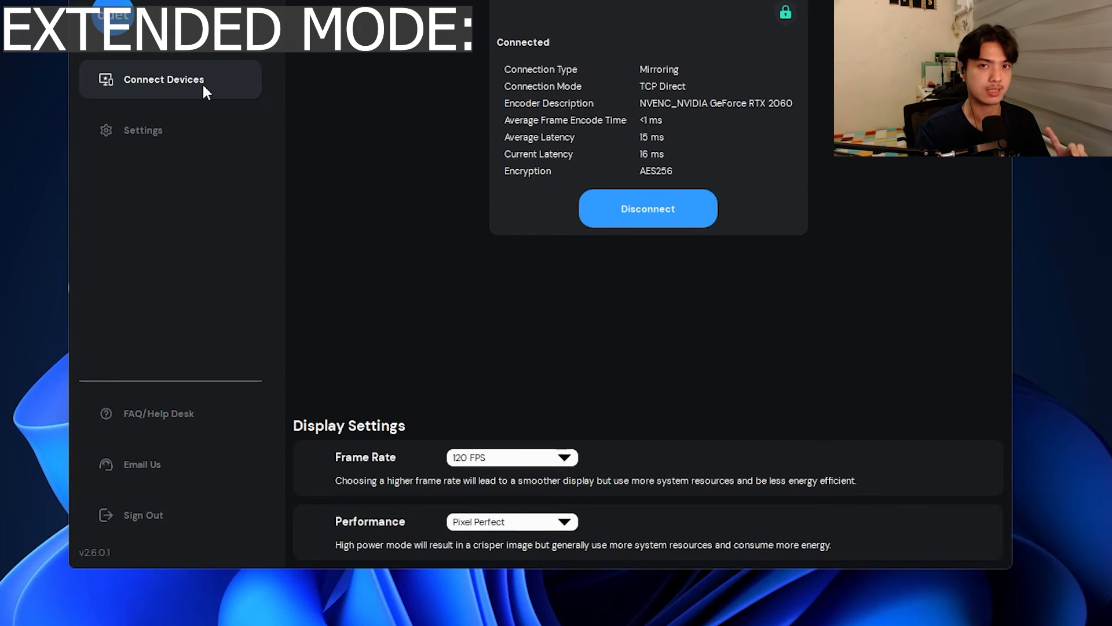
click(163, 79)
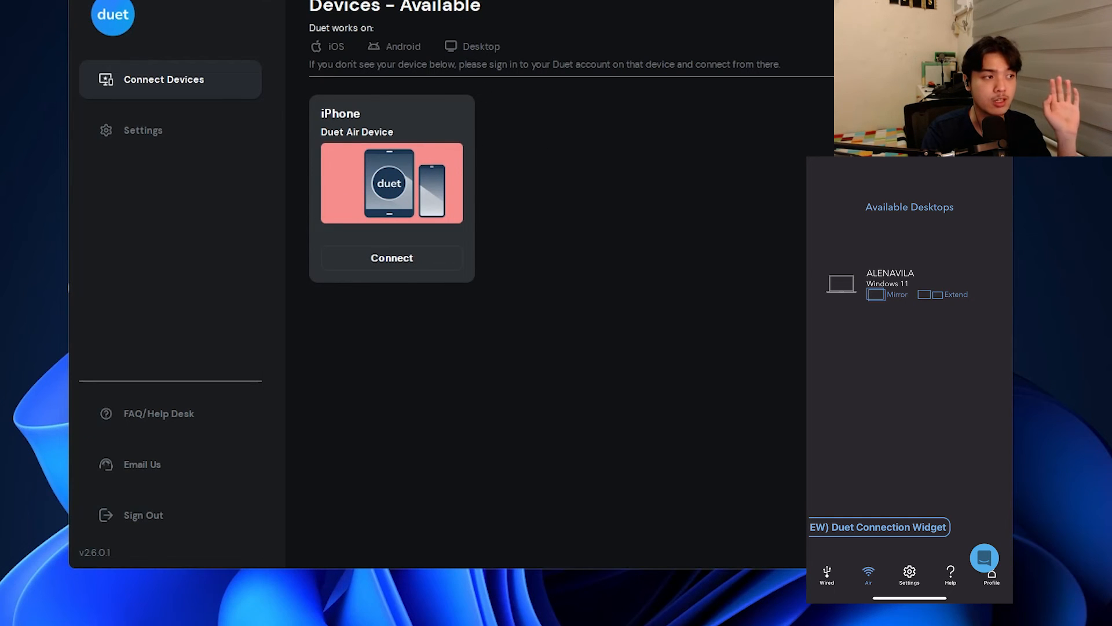
click(826, 575)
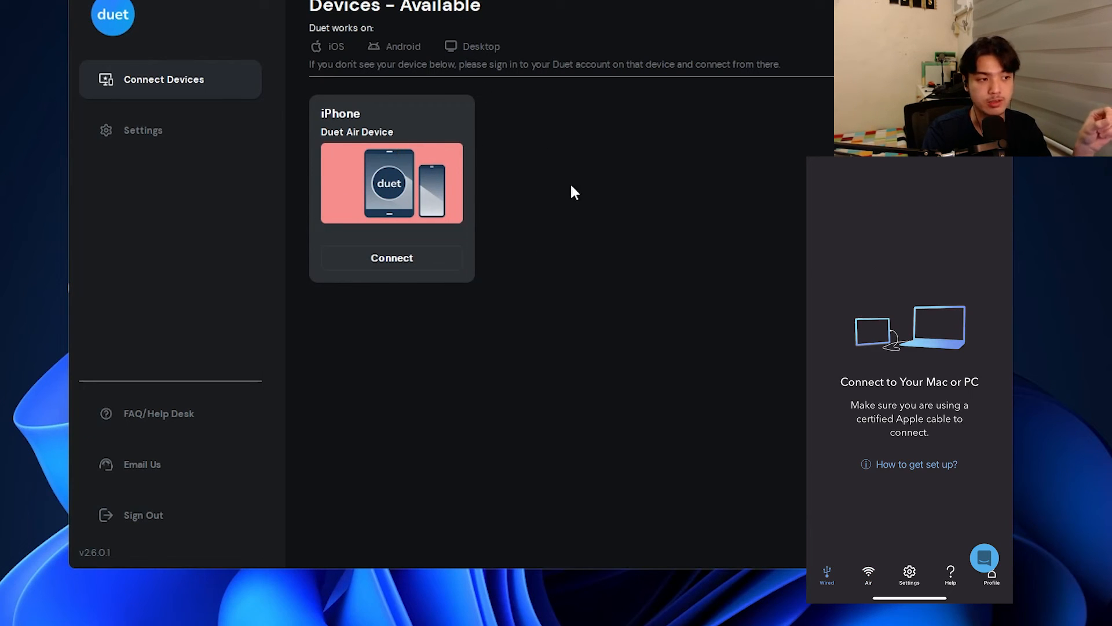
click(391, 258)
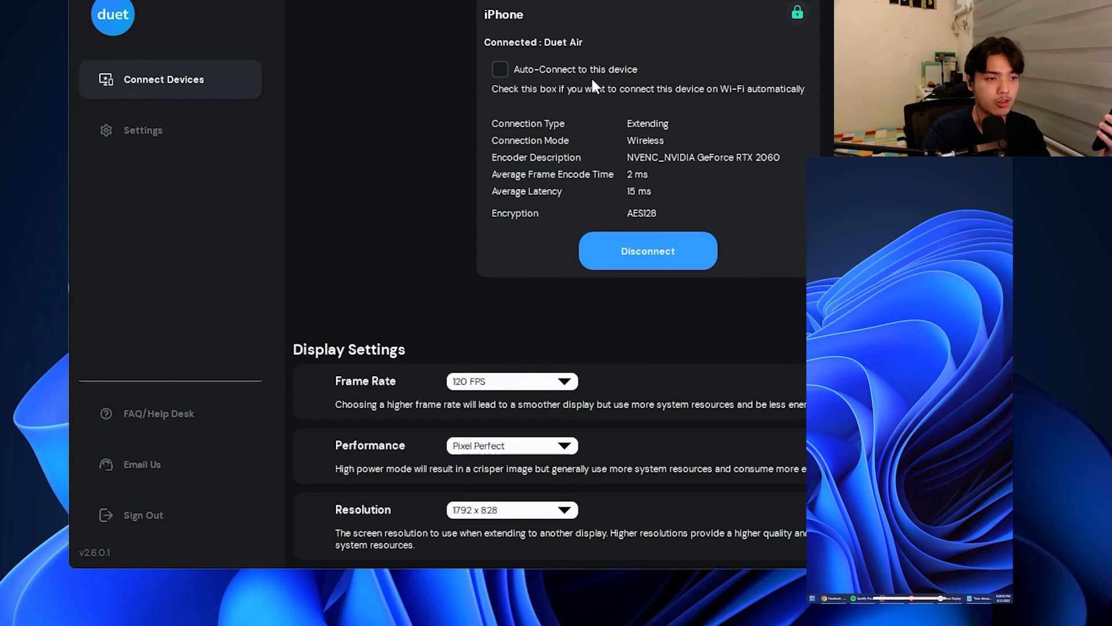
mouse_move(532, 385)
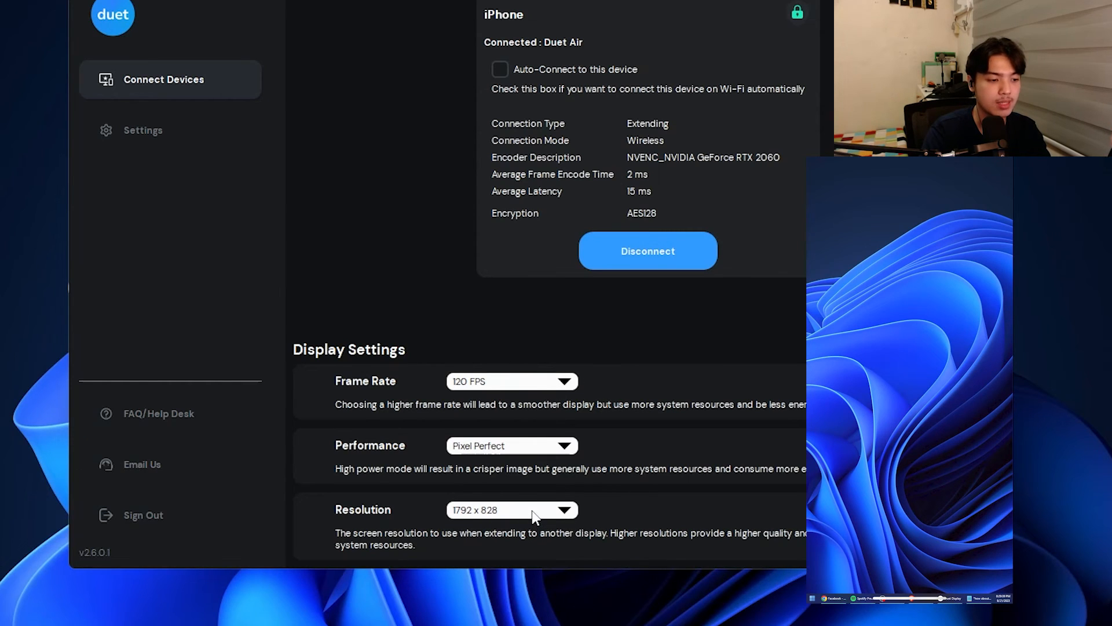
click(511, 510)
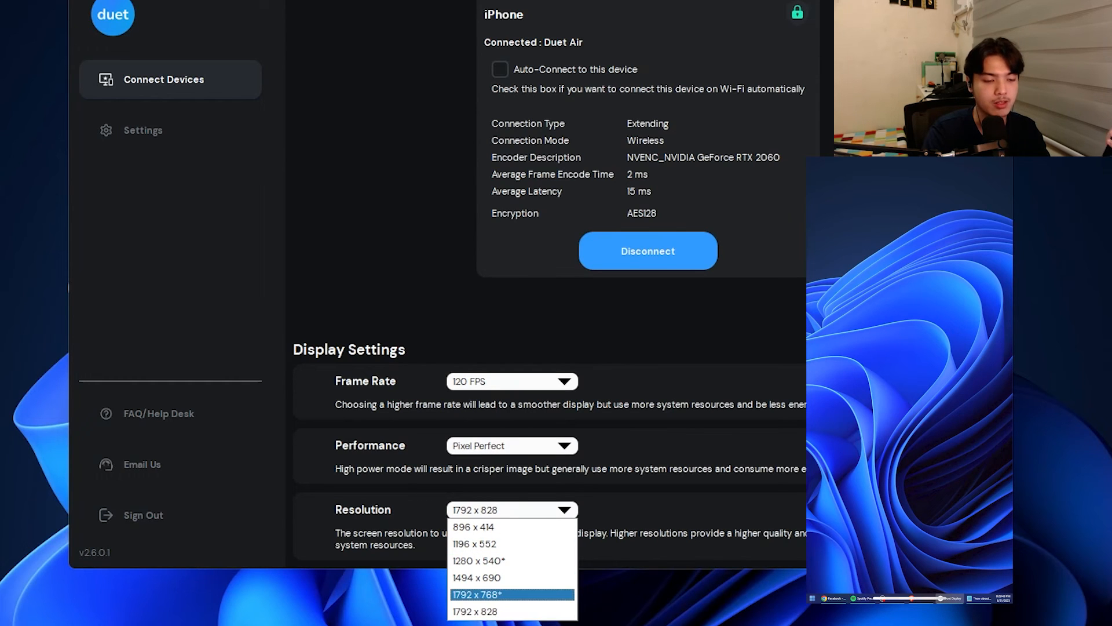
click(473, 611)
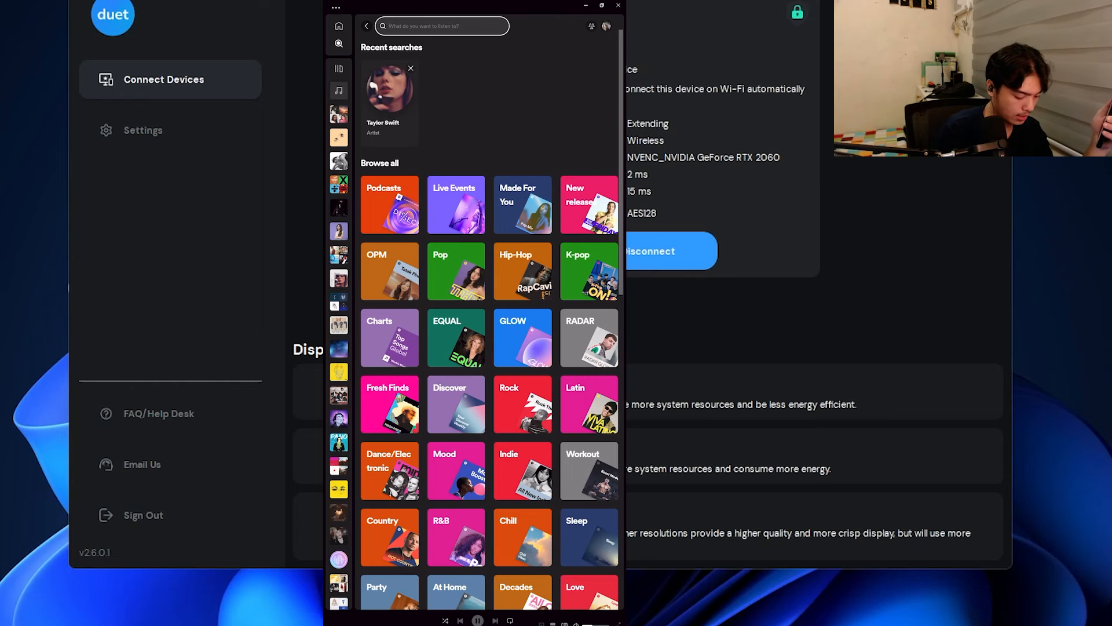
Search Spotify for 'harry' and scroll the Harry Styles page to Harry's House.
text(harry)
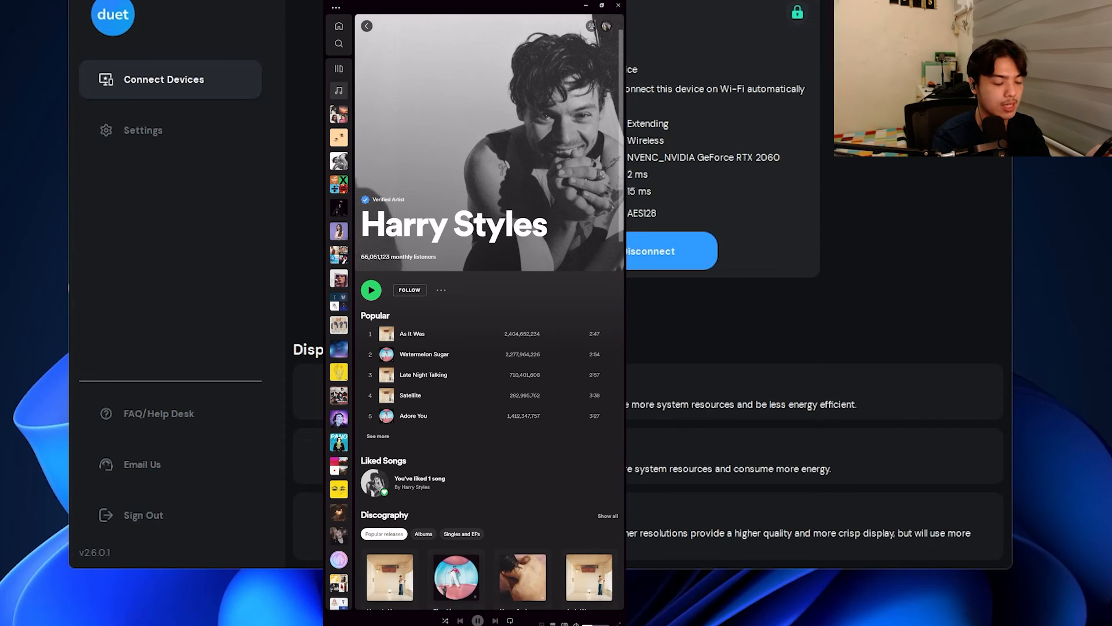
scroll(down, 3)
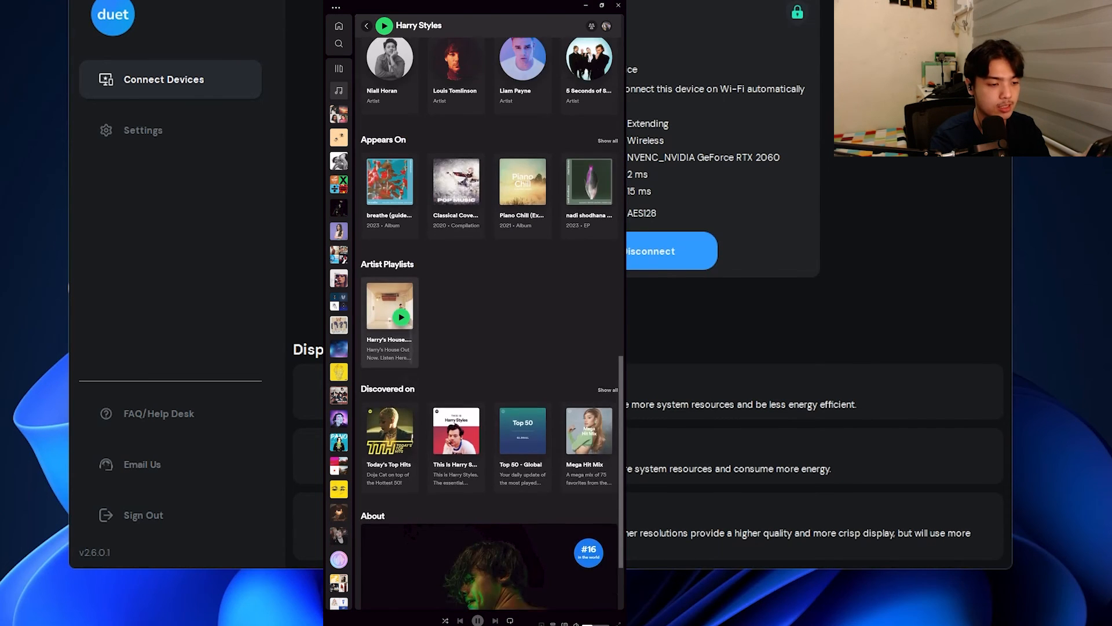
scroll(down, 3)
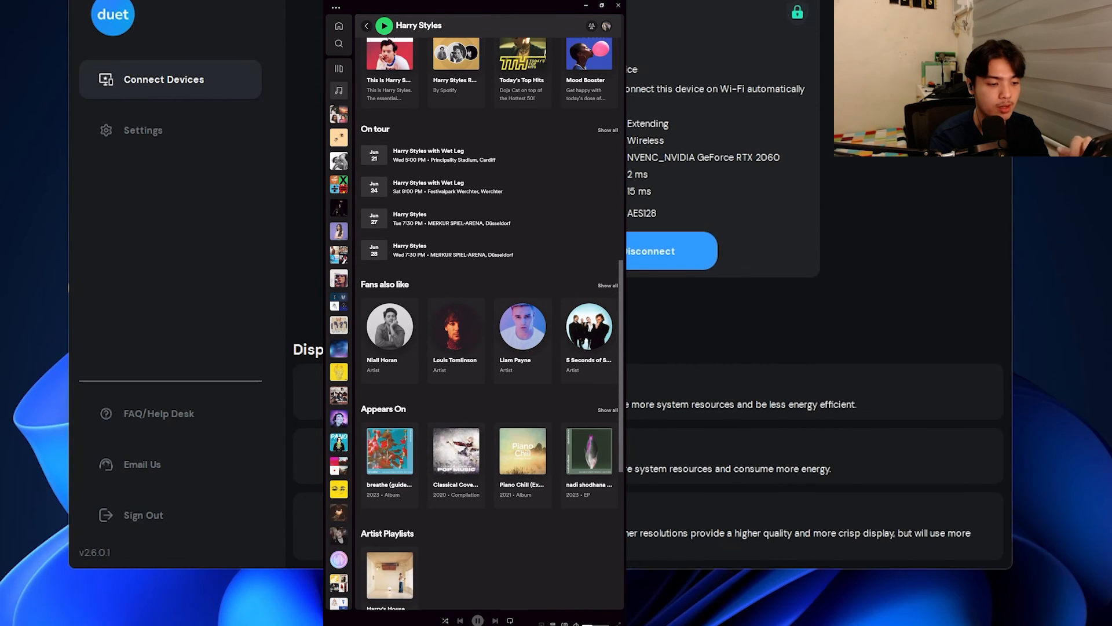
scroll(down, 3)
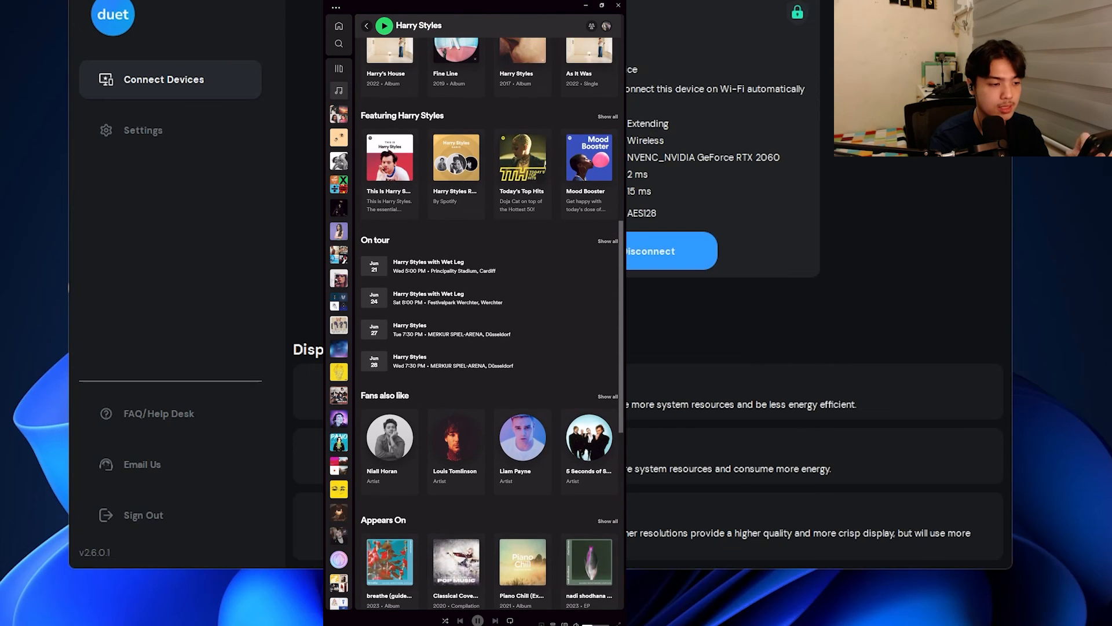
Open the album Harry's House and play Matilda.
click(389, 48)
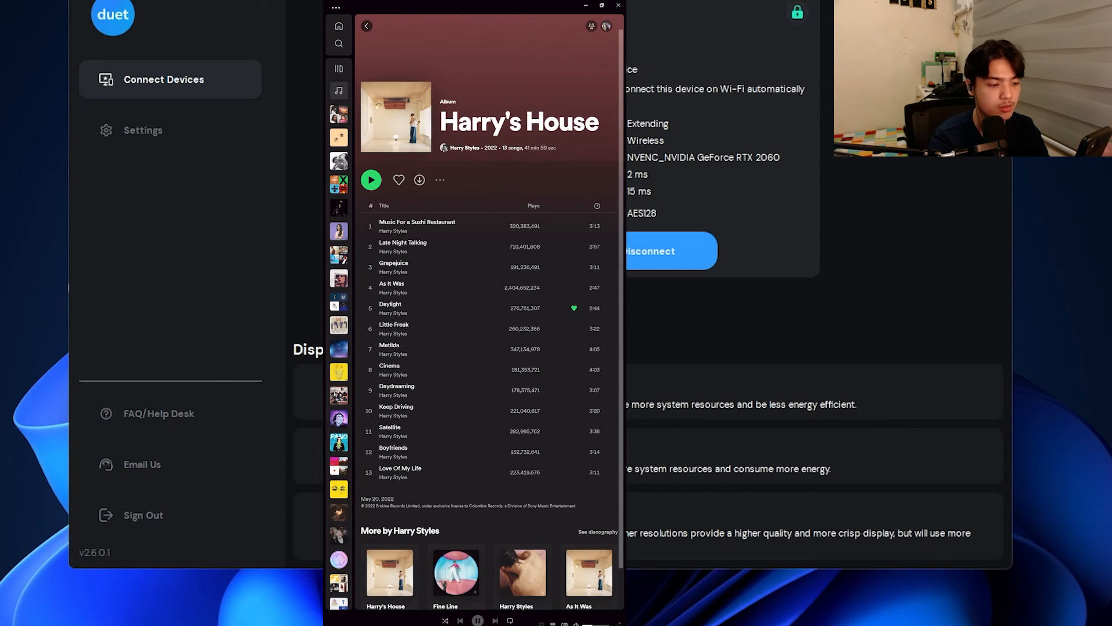
double_click(389, 348)
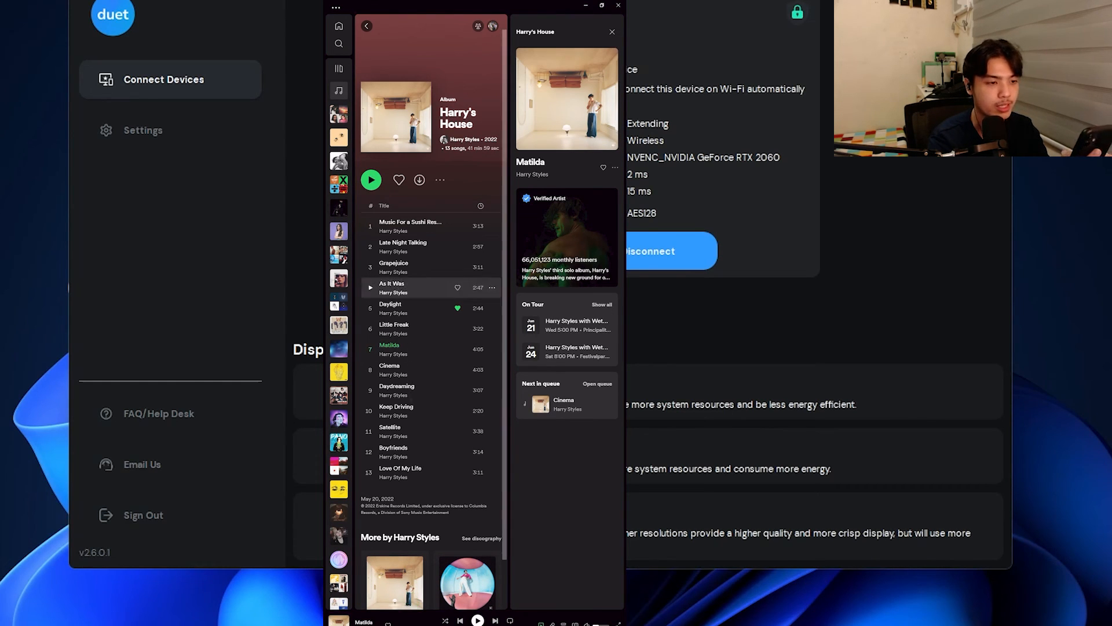
click(616, 5)
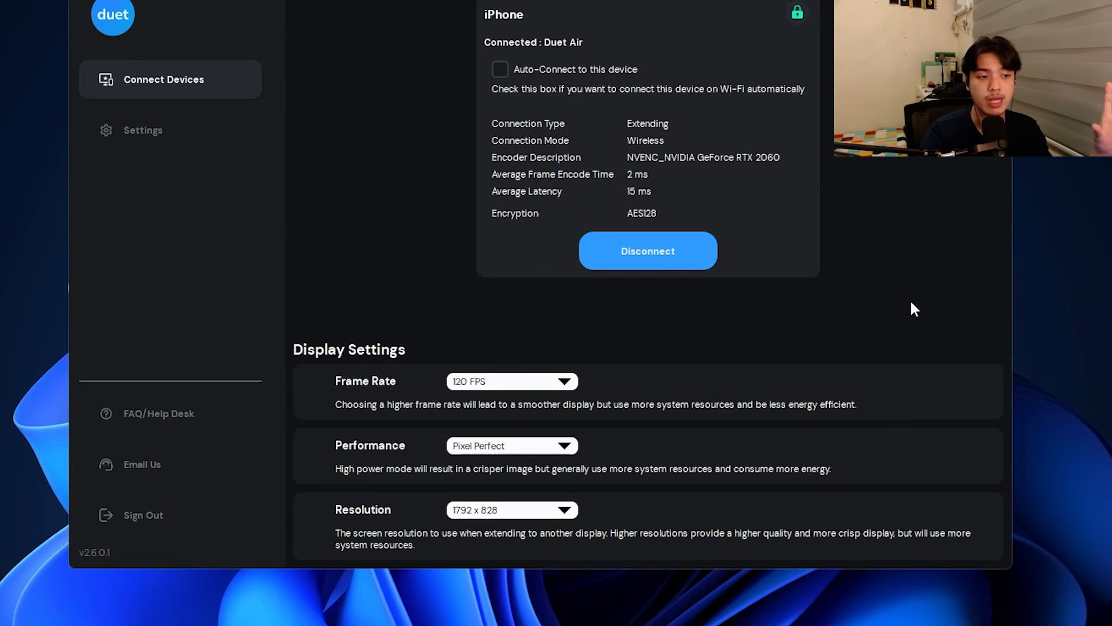
mouse_move(483, 26)
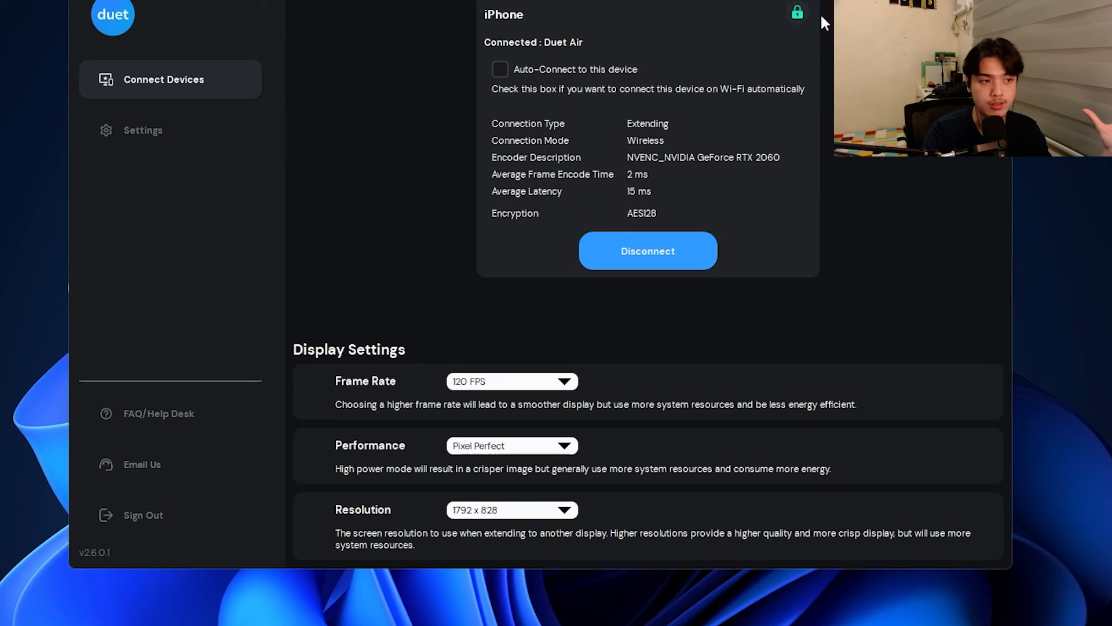
Close the Duet window and start typing 'programs and features' in Windows search.
click(646, 250)
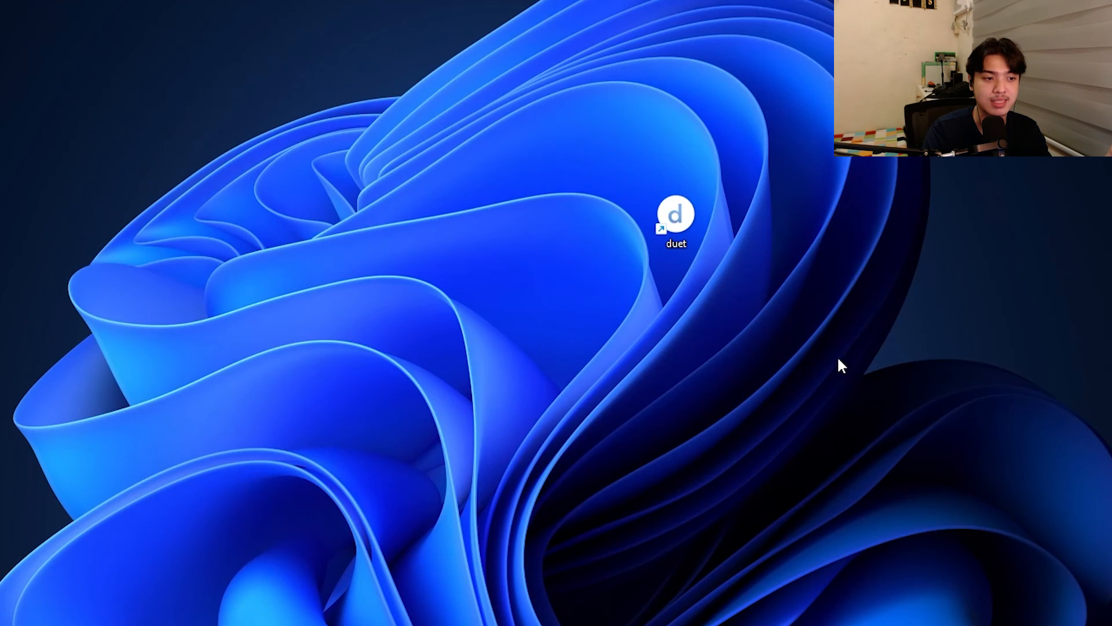
click(674, 214)
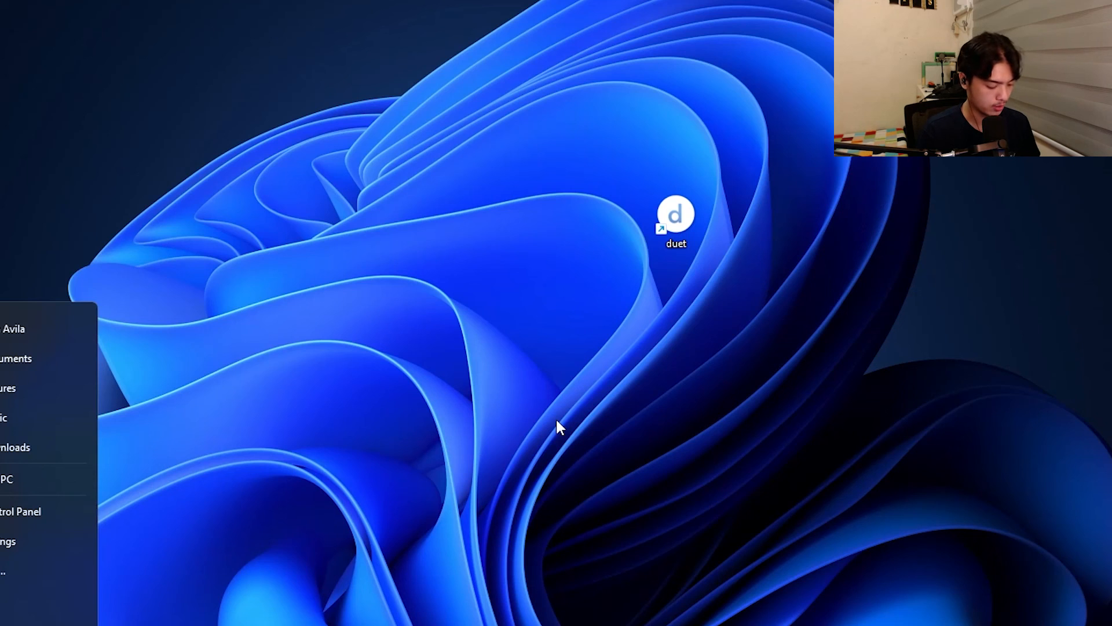
text(programs and feature)
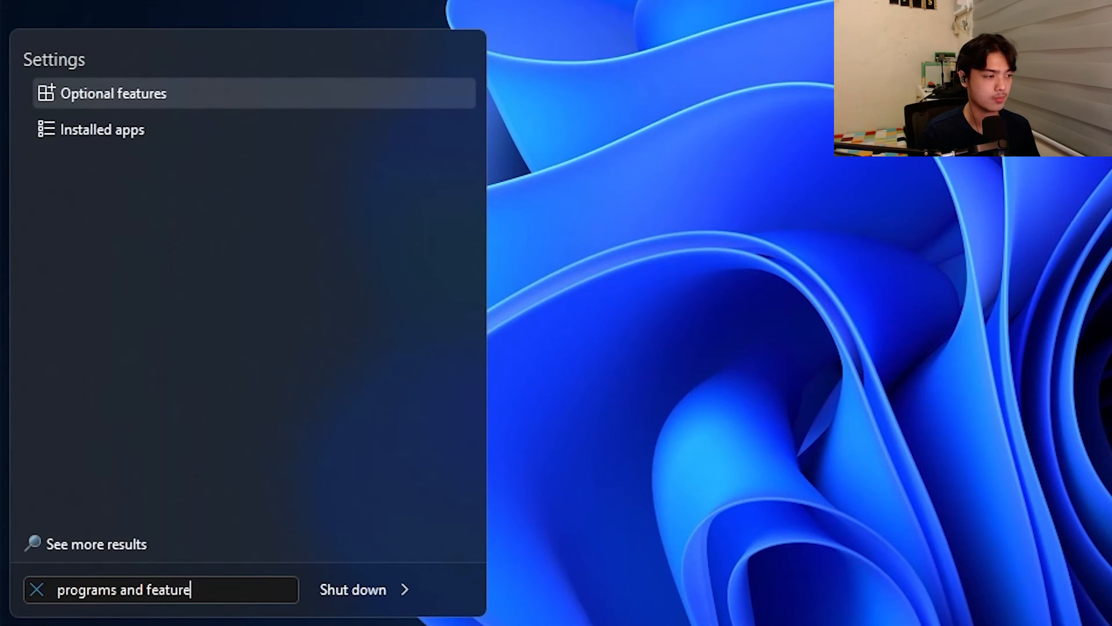
Locate Duet Display in Installed apps and bring up its options menu.
click(100, 129)
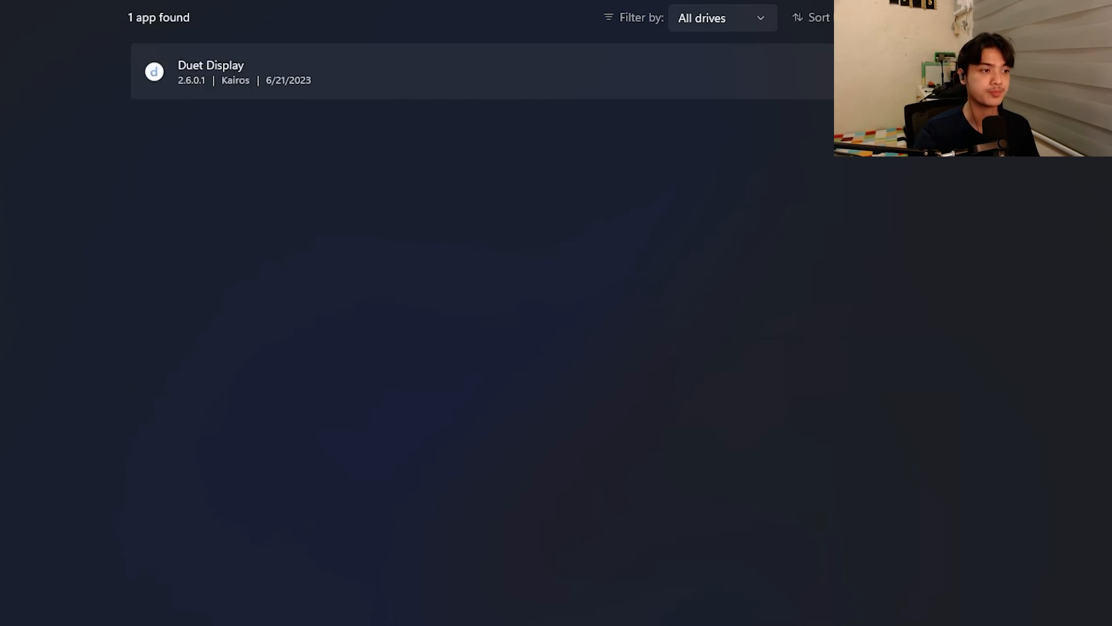
click(823, 71)
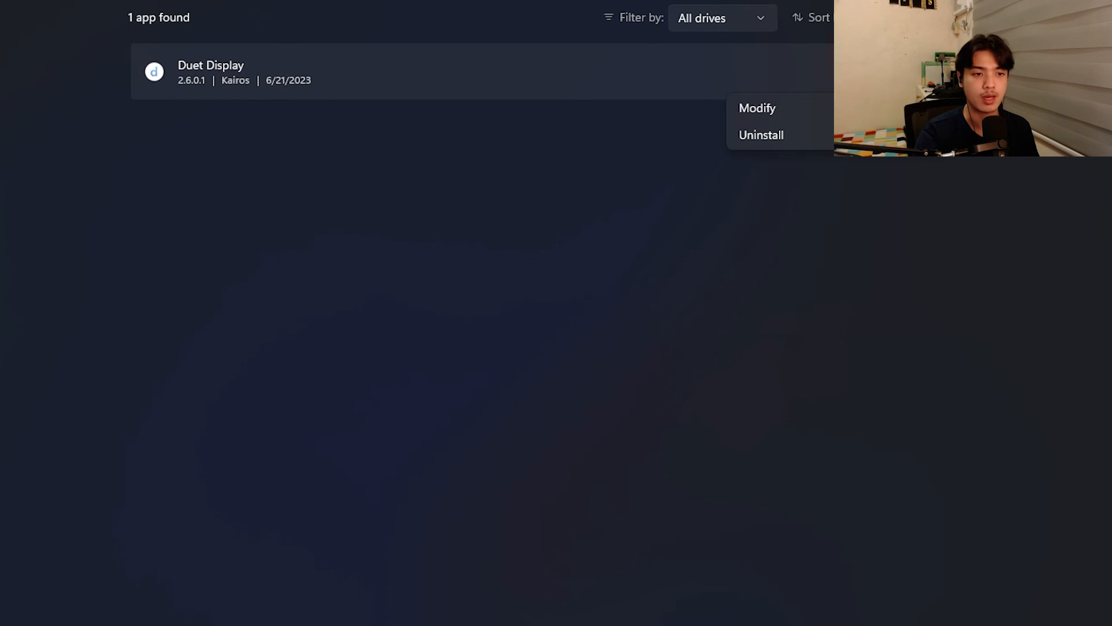
click(792, 427)
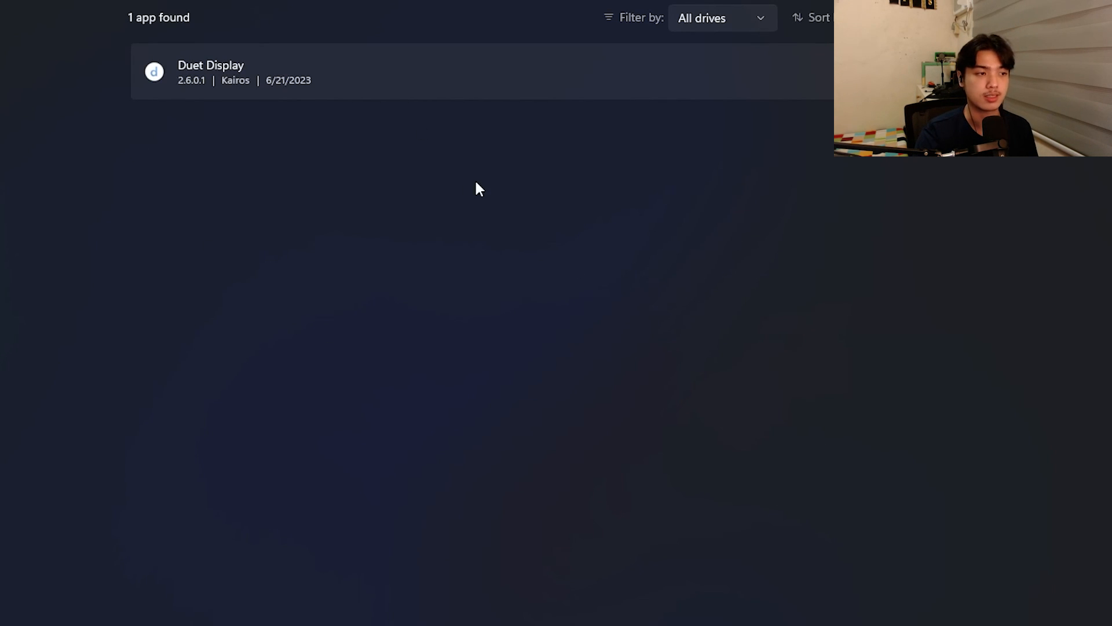
click(823, 71)
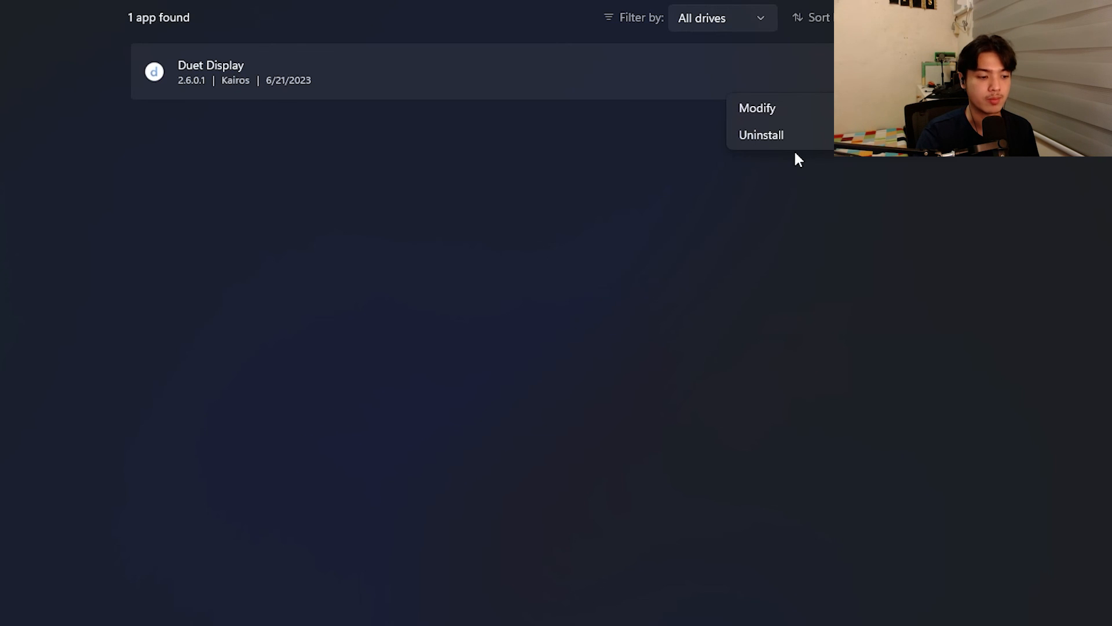
Uninstall Duet Display, confirming removal of its settings and temporary files too.
click(761, 135)
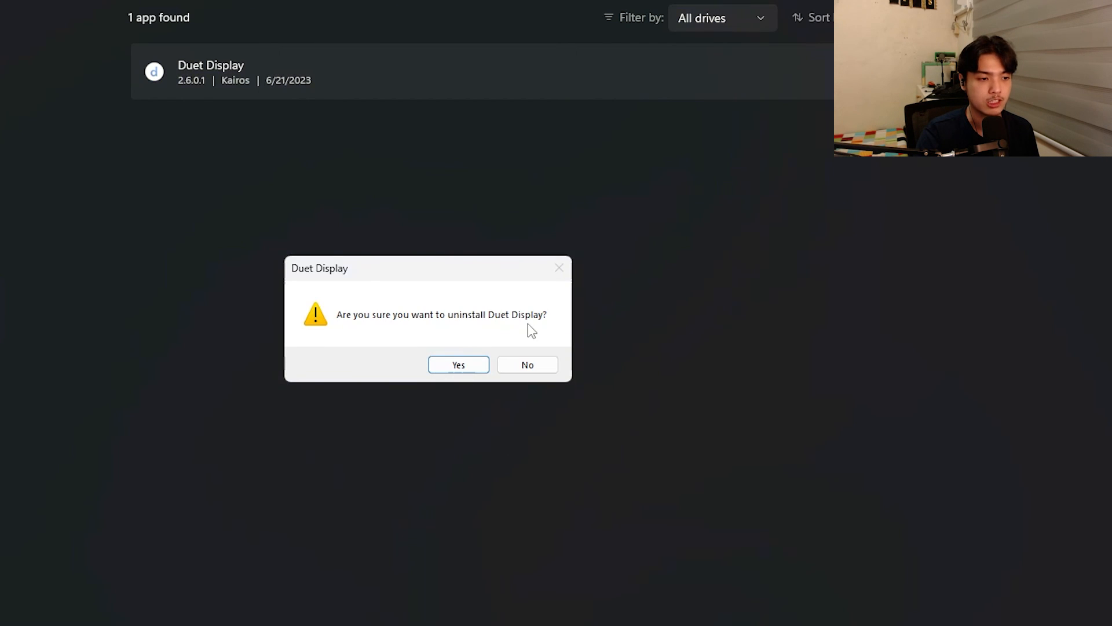
click(457, 364)
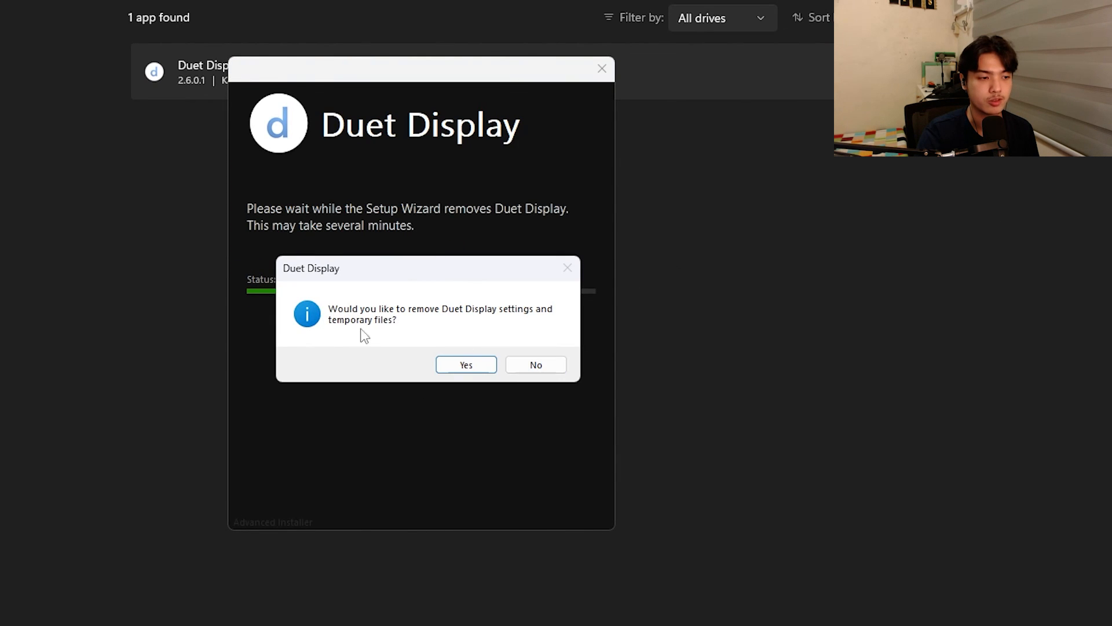
click(465, 364)
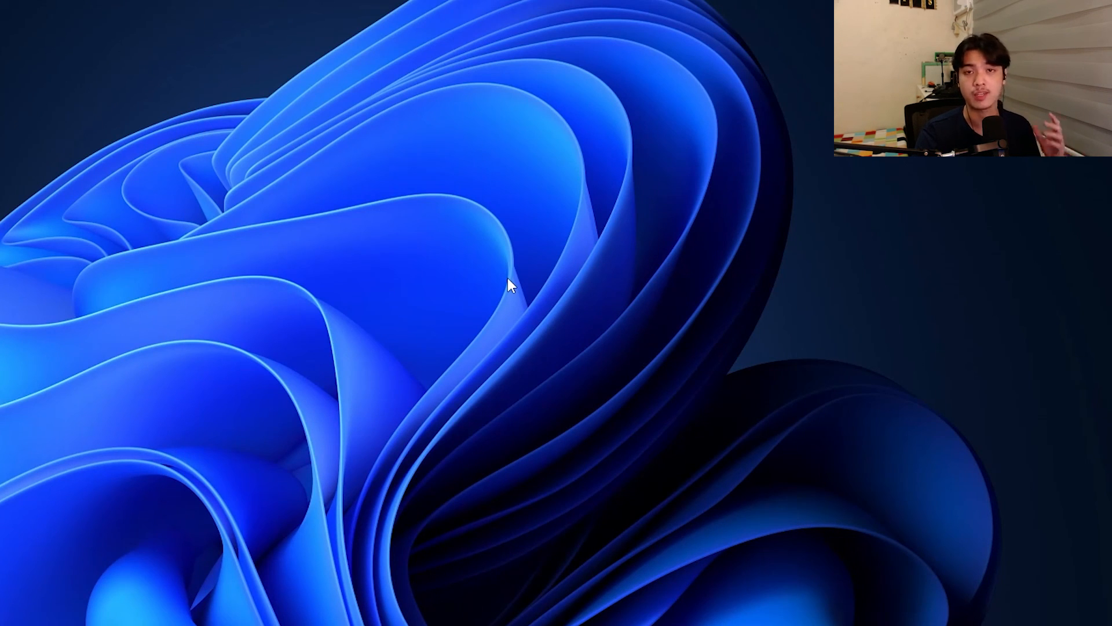
mouse_move(388, 310)
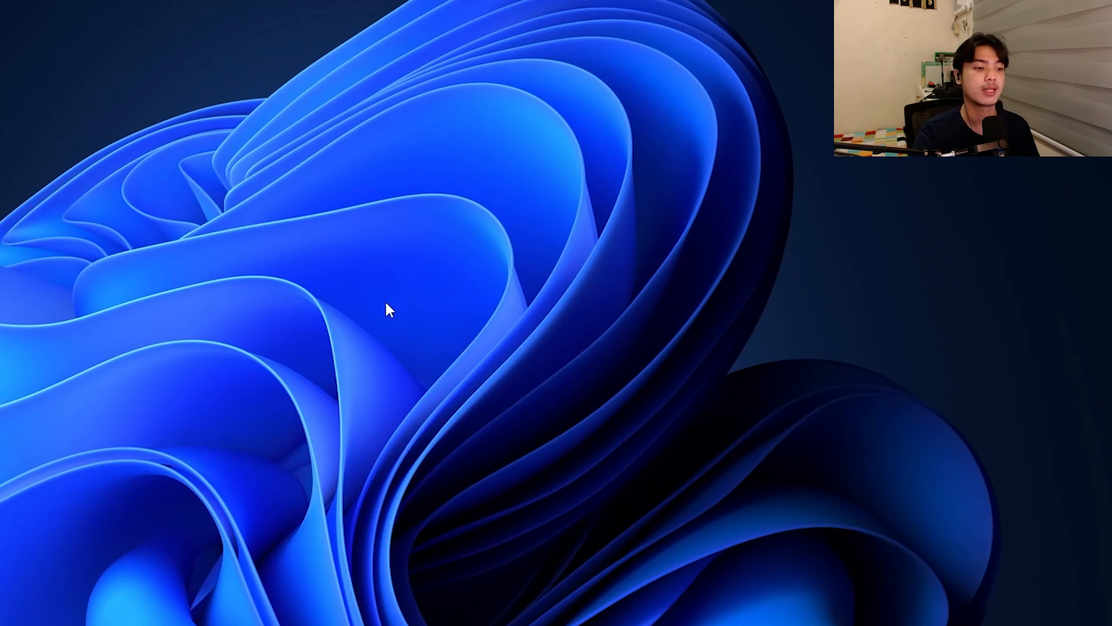
mouse_move(414, 314)
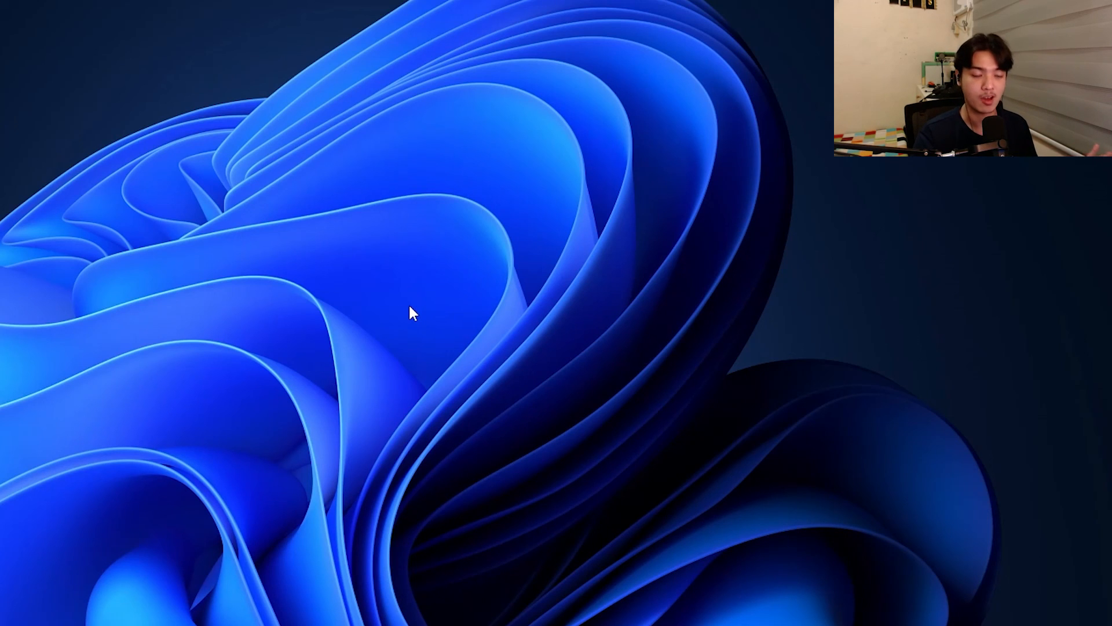